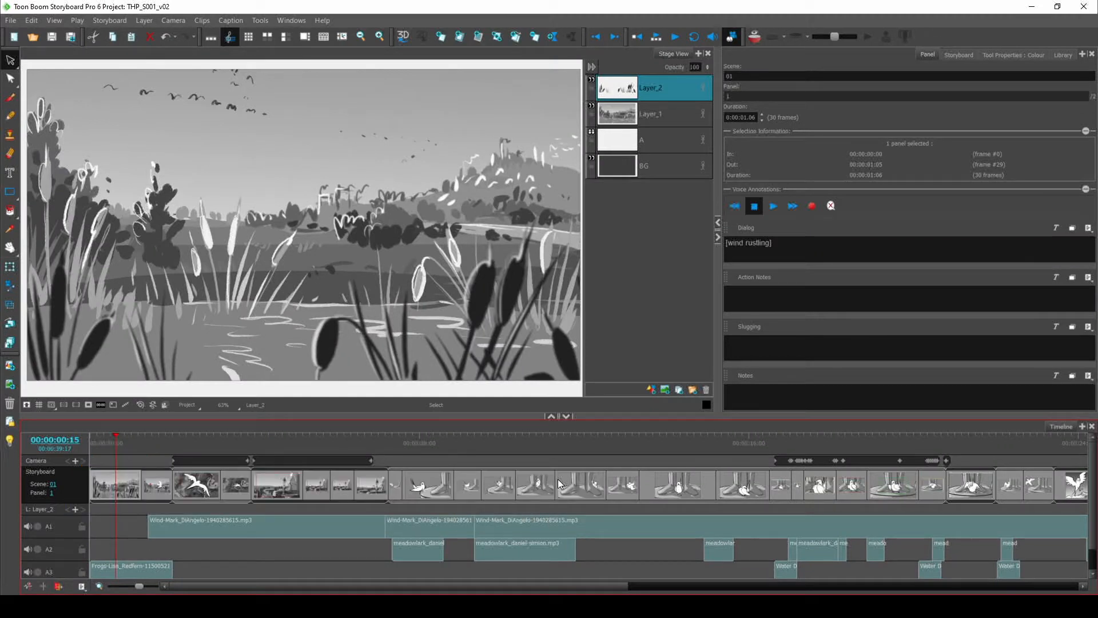
pyautogui.moveTo(340, 427)
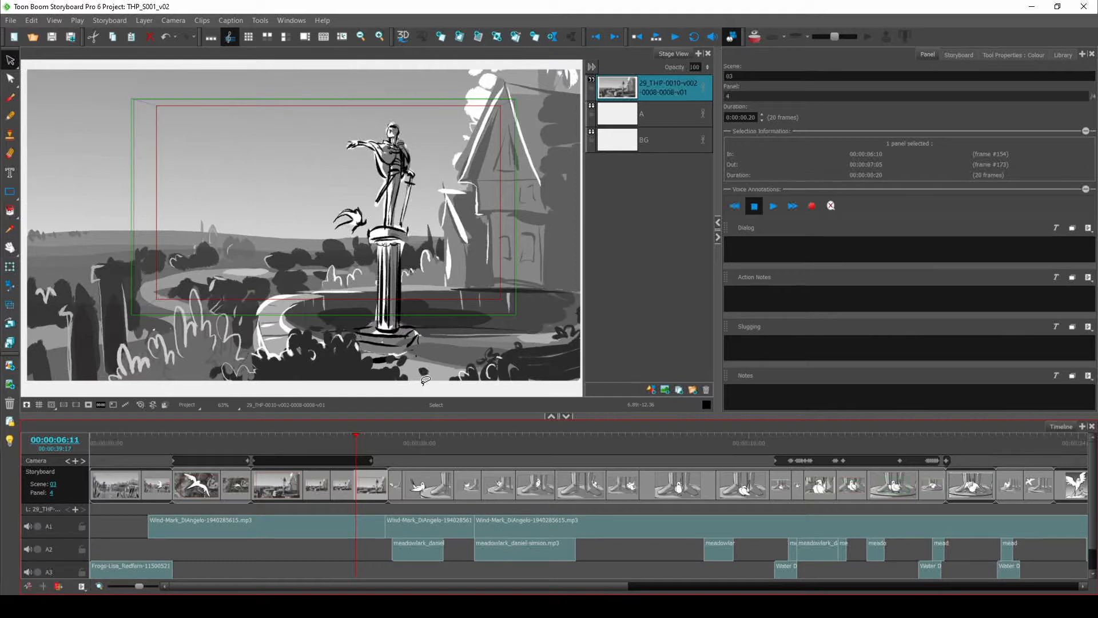
pyautogui.moveTo(492, 431)
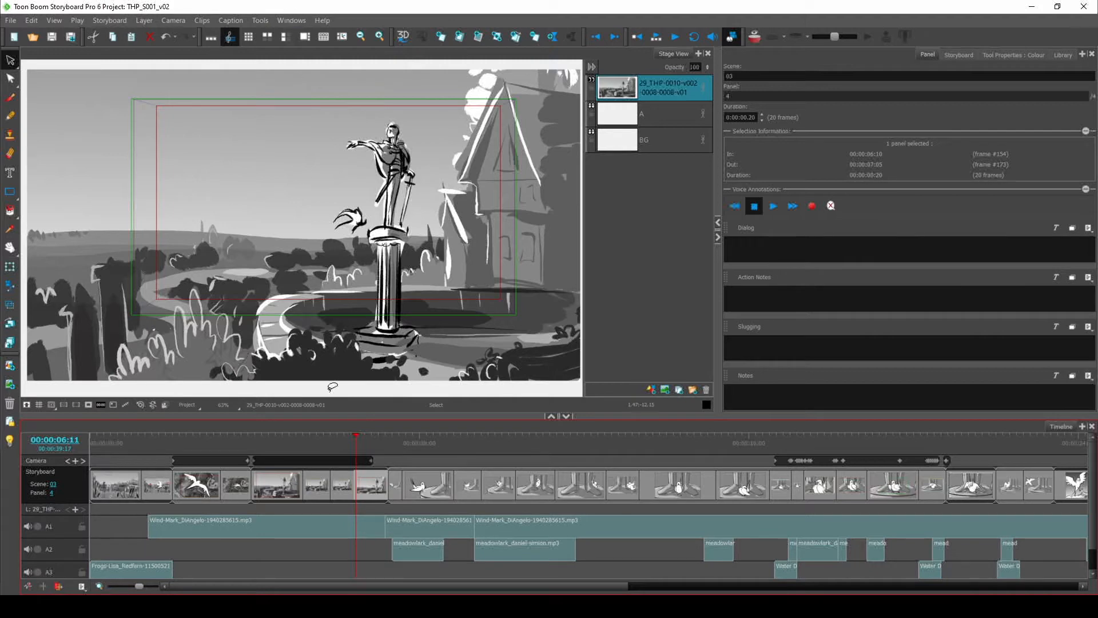
# - Save the storyboard project as THP_S001_v02.sboard via File > Save As
pyautogui.click(10, 20)
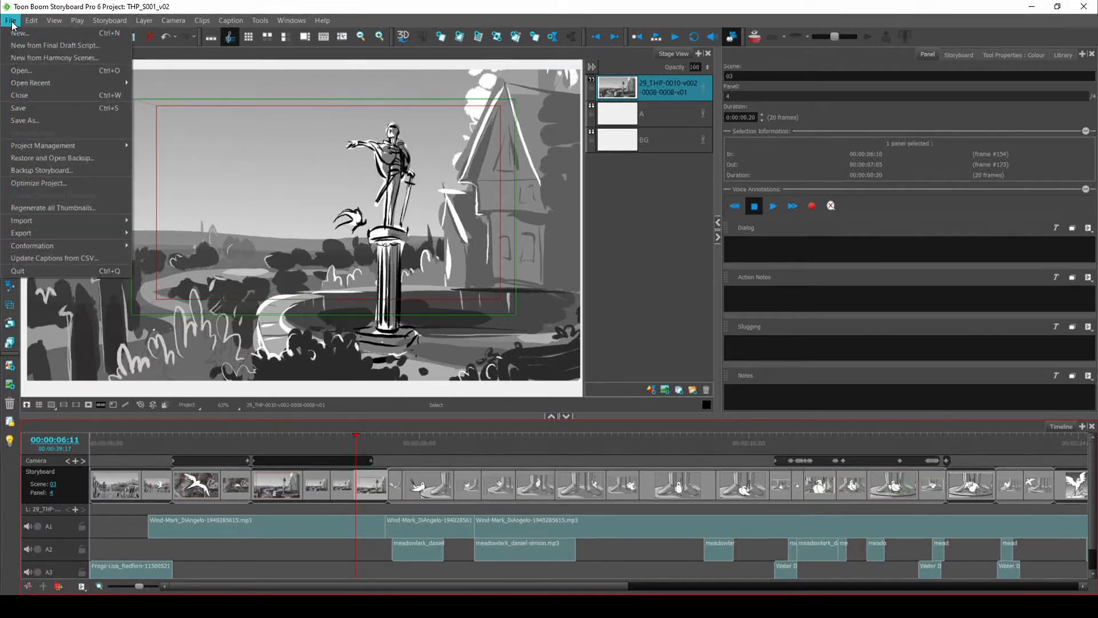
pyautogui.click(24, 120)
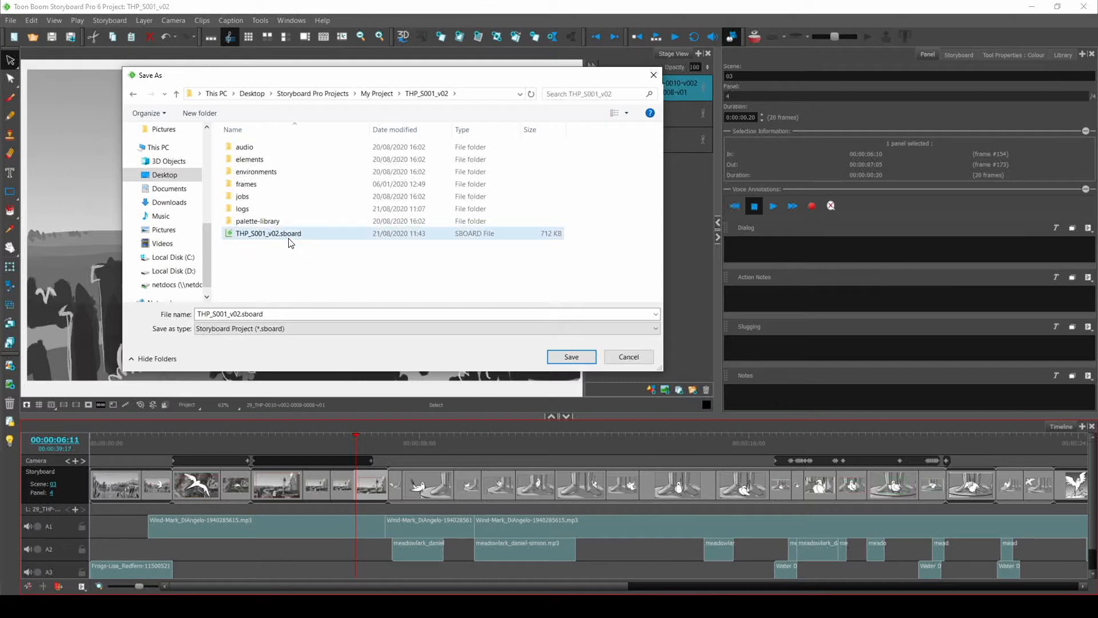
pyautogui.click(571, 357)
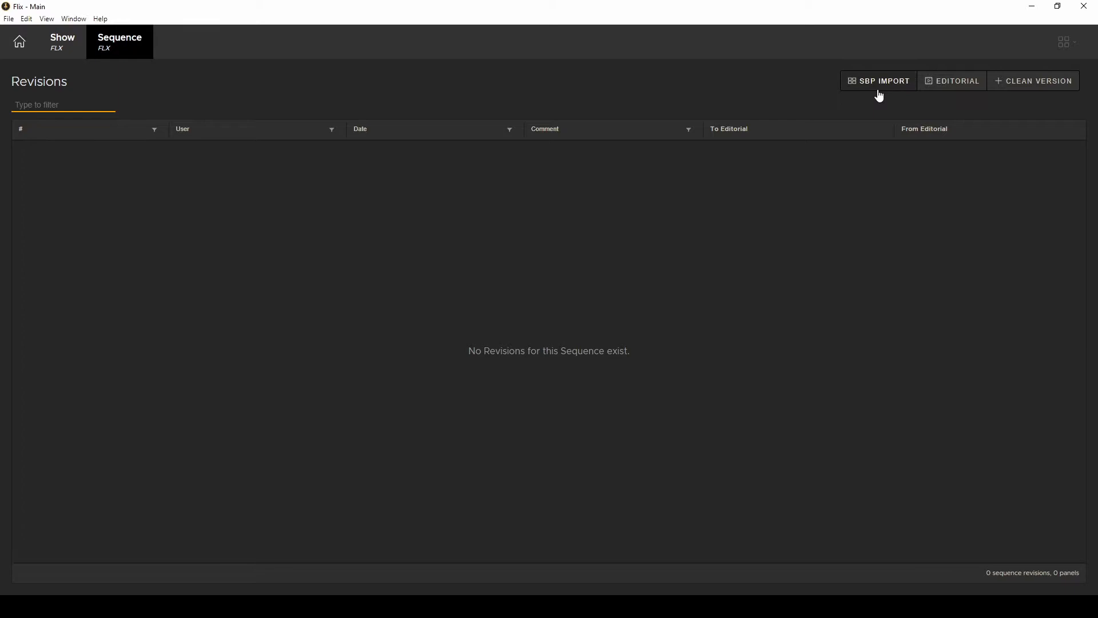
pyautogui.moveTo(878, 80)
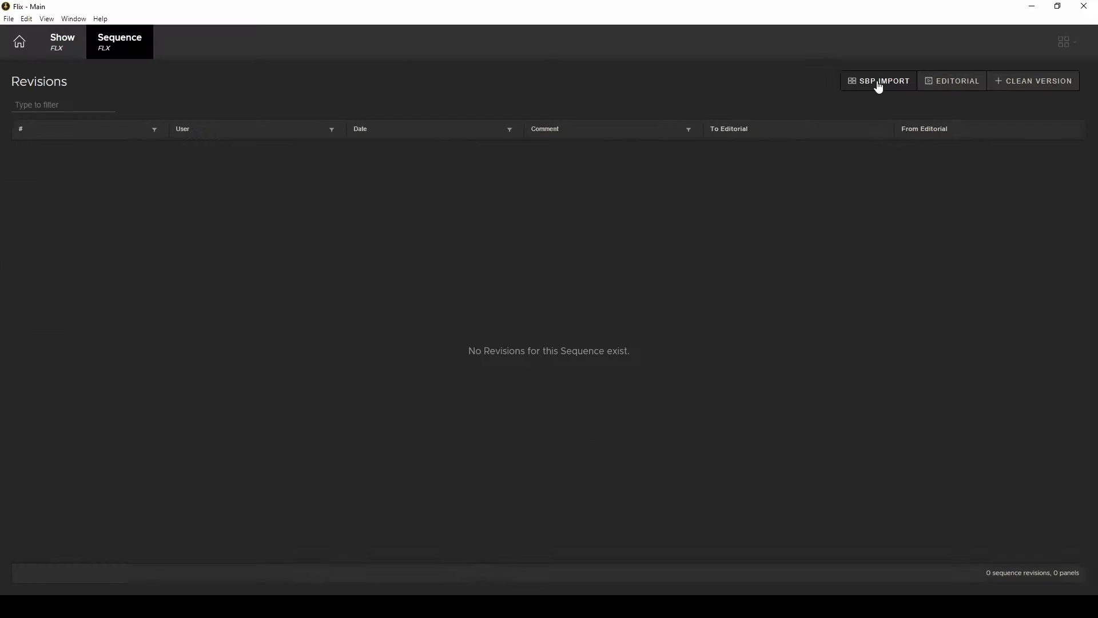
# - Import THP_S001_v02.sboard as a new SBP revision commented '1st Import'
pyautogui.click(877, 80)
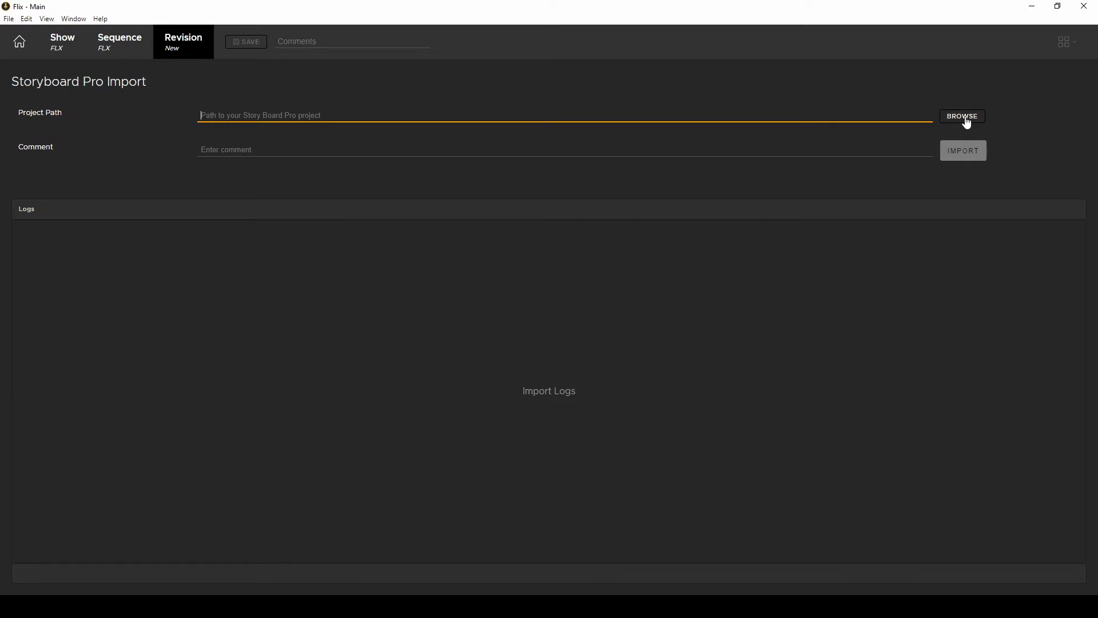
pyautogui.click(962, 116)
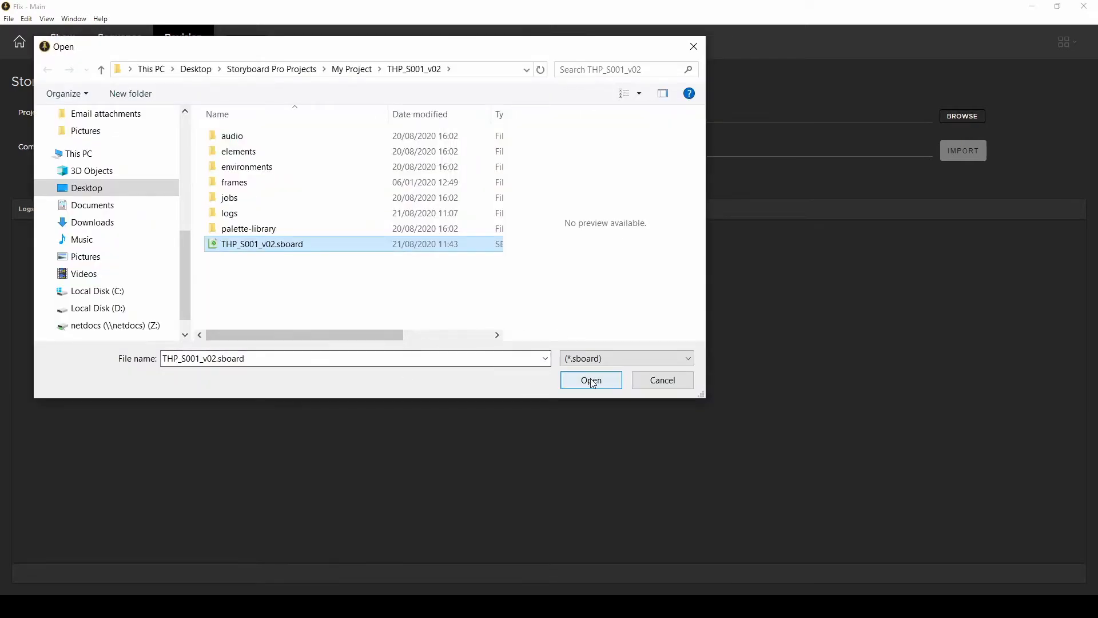
pyautogui.click(590, 379)
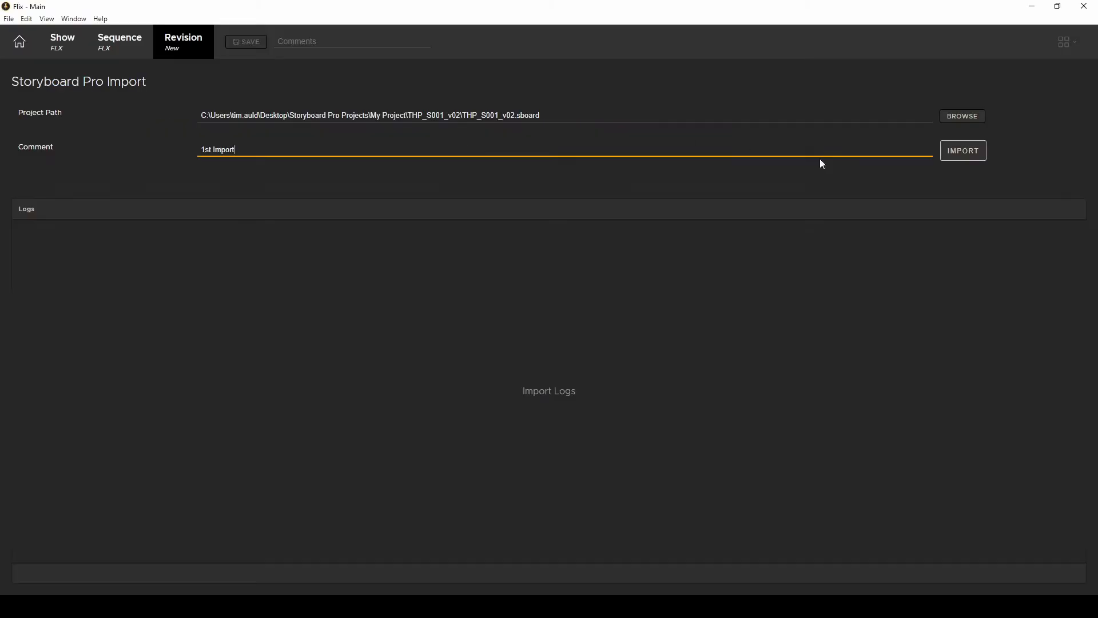
pyautogui.click(962, 150)
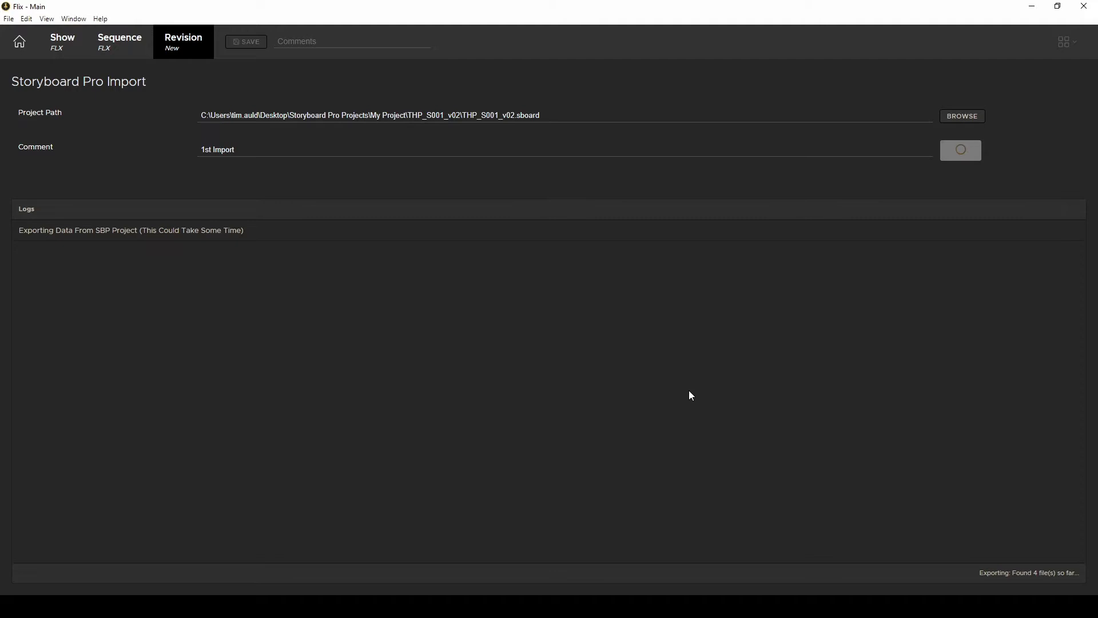
pyautogui.moveTo(969, 513)
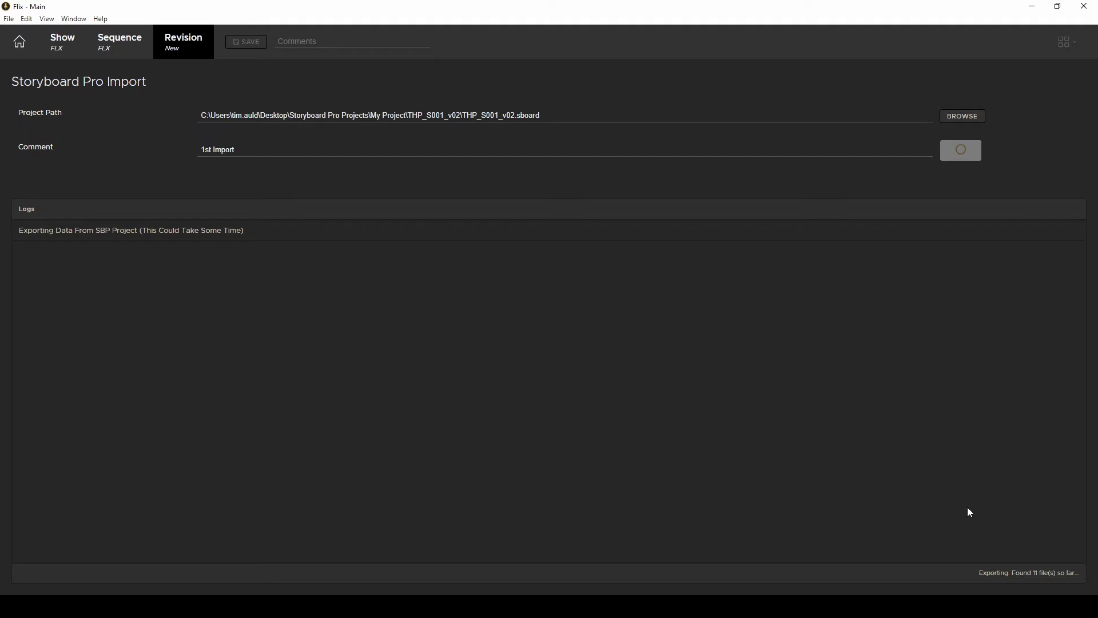
pyautogui.moveTo(968, 510)
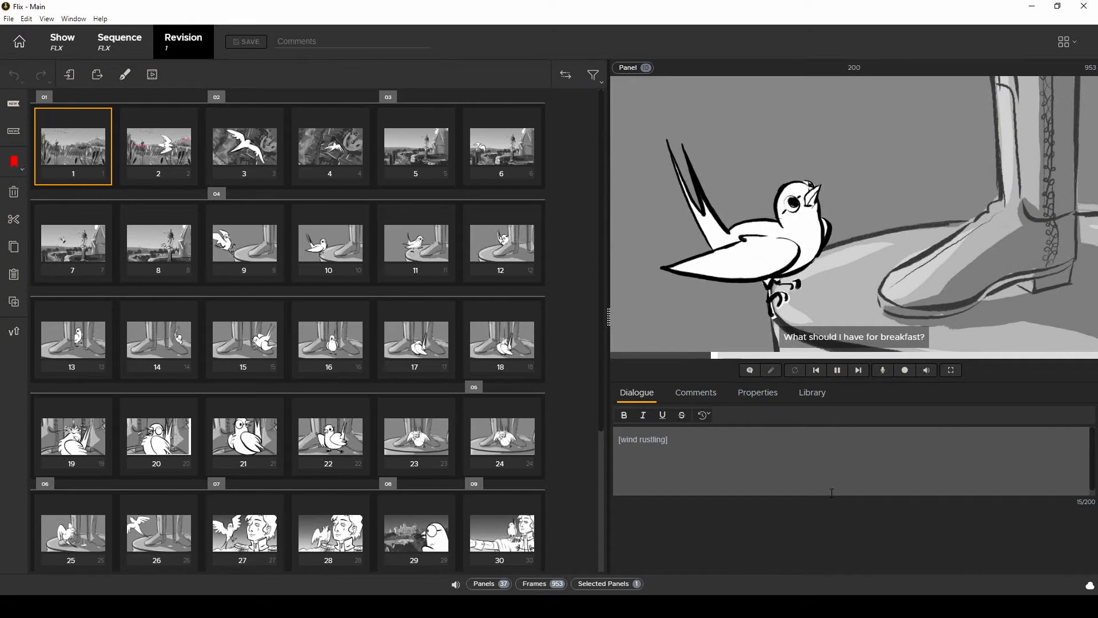
pyautogui.click(837, 369)
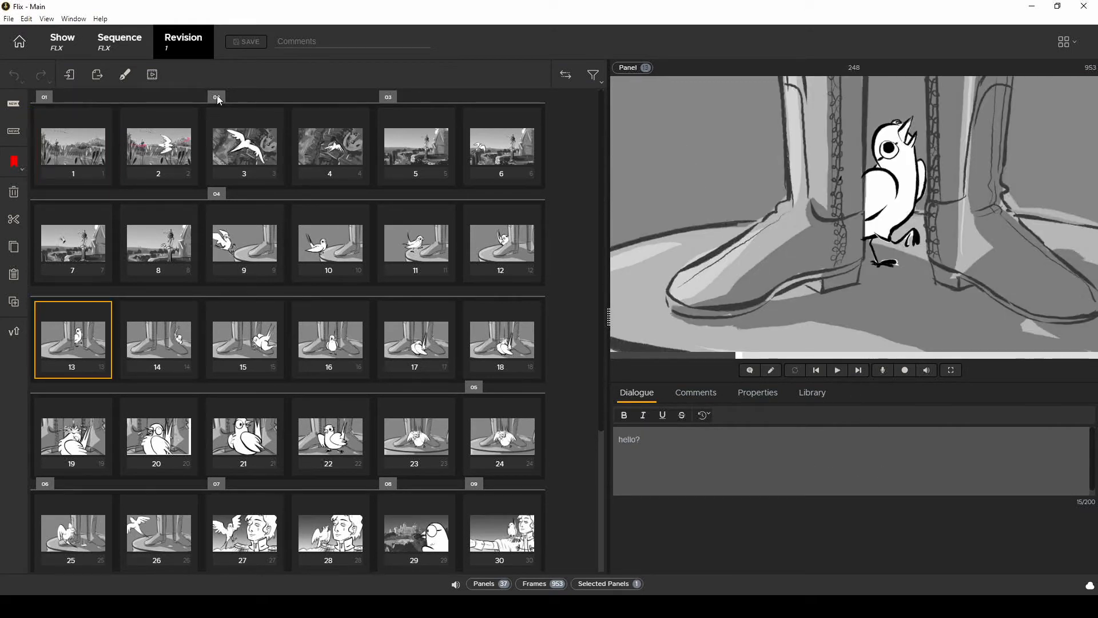
pyautogui.click(244, 145)
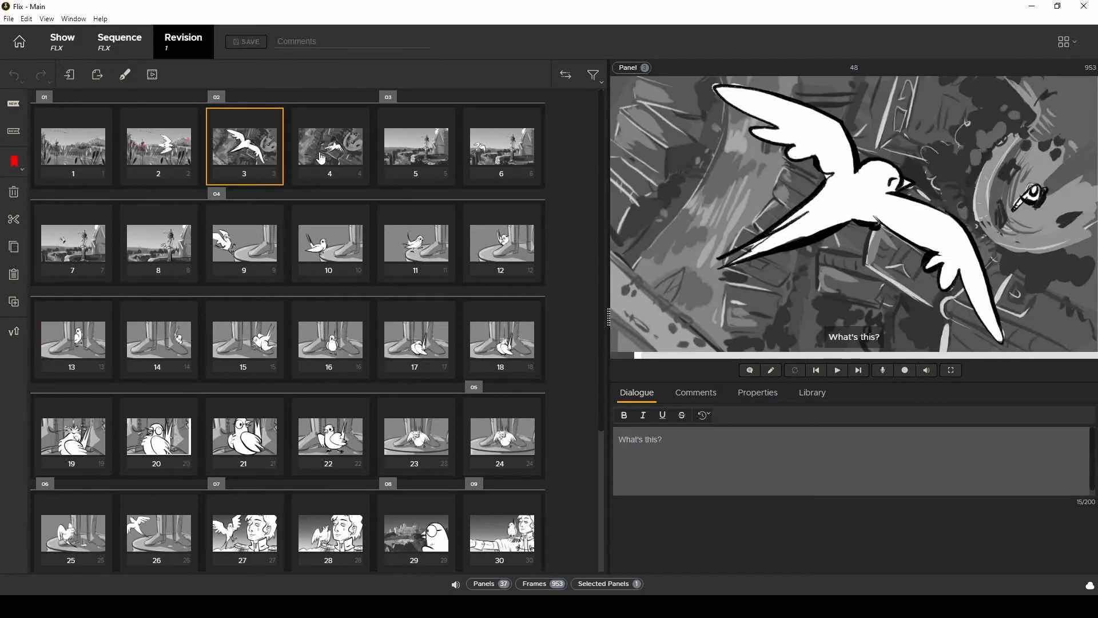
pyautogui.click(414, 145)
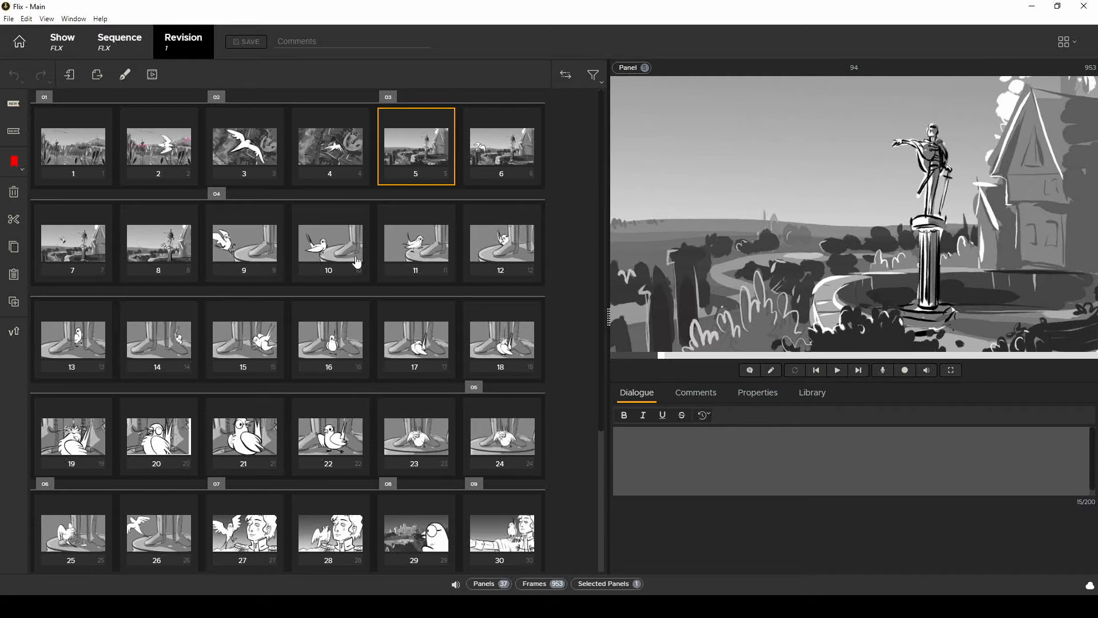
pyautogui.moveTo(296, 276)
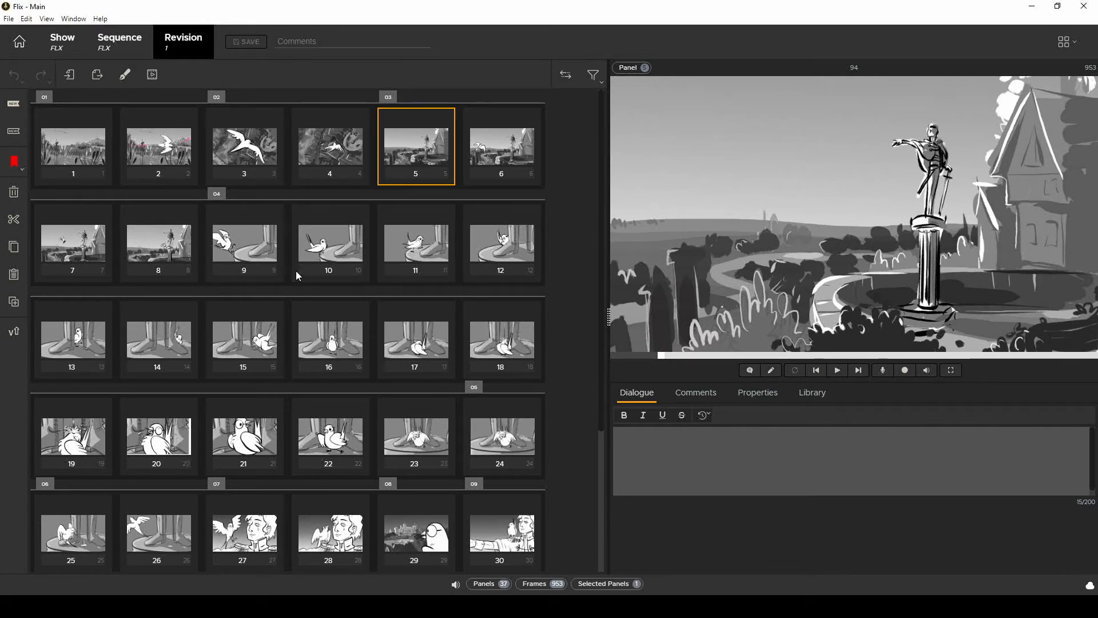
pyautogui.moveTo(320, 359)
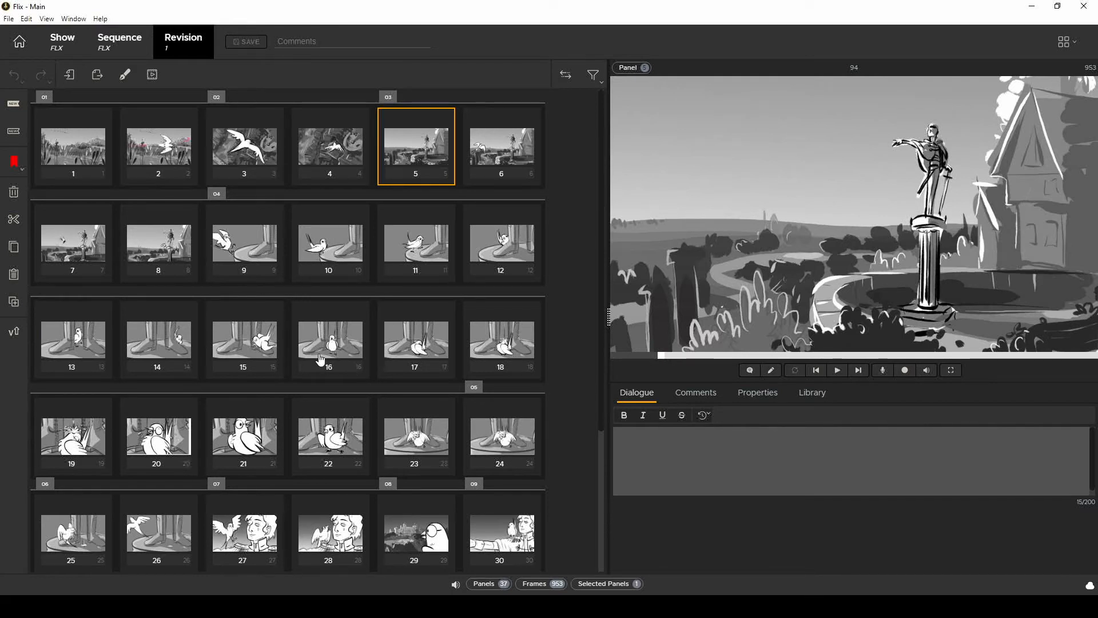
pyautogui.moveTo(326, 364)
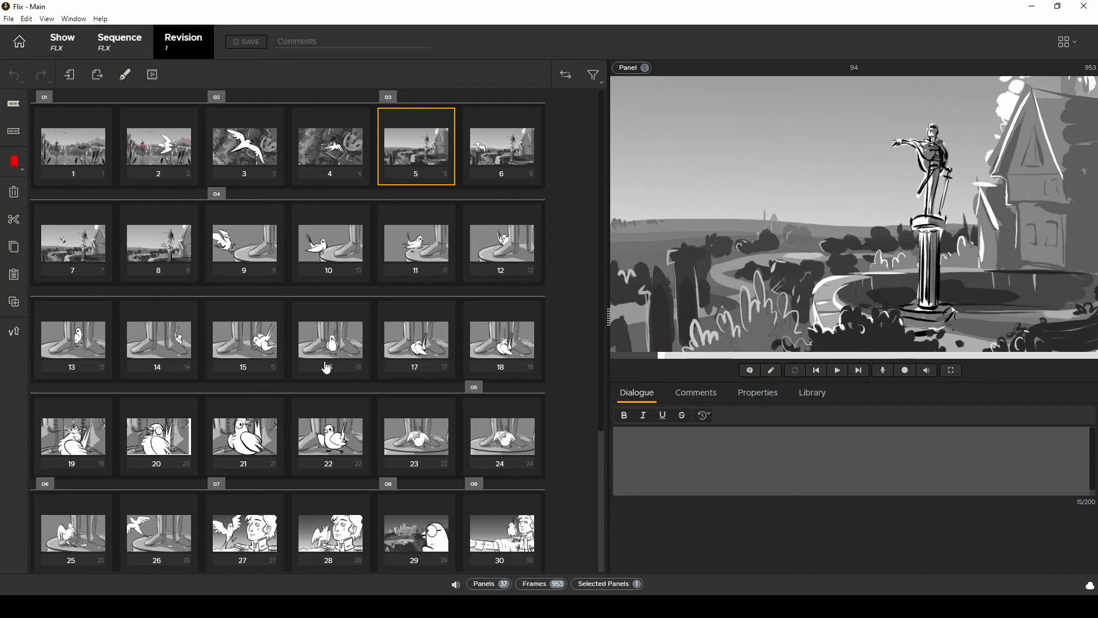
pyautogui.moveTo(275, 257)
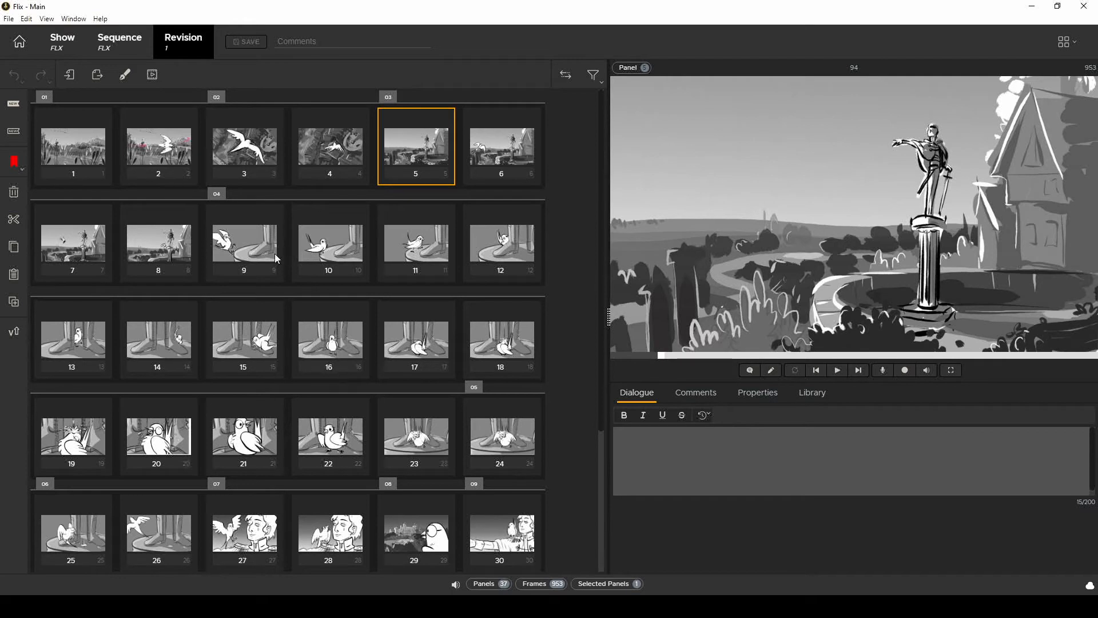
# - Preview panels 4 and 2 with their properties, then return to the revisions list
pyautogui.click(329, 145)
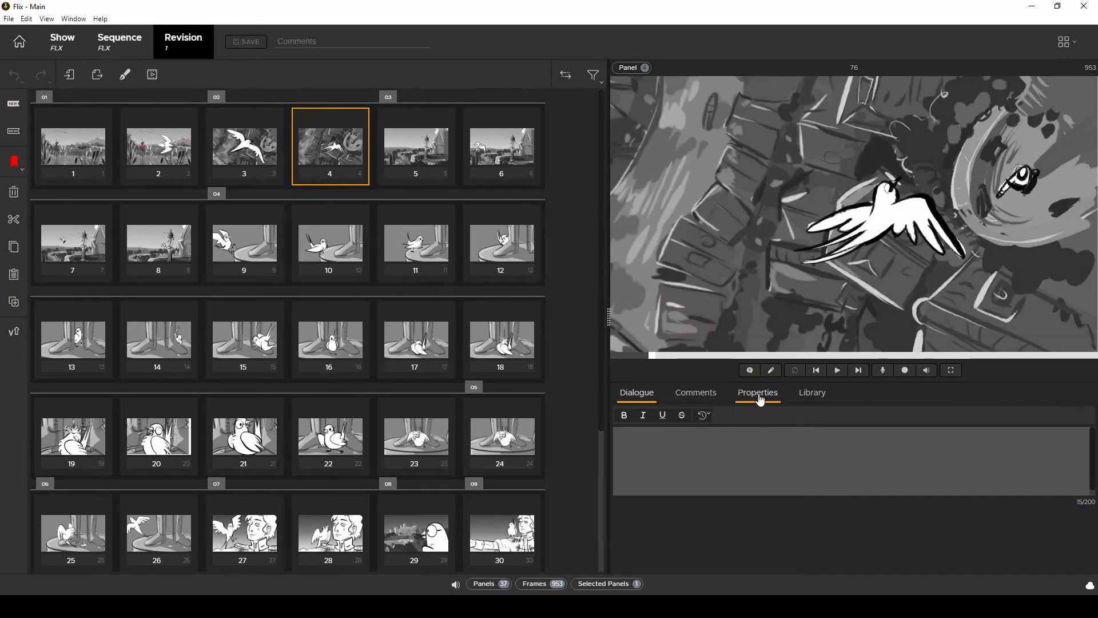
pyautogui.click(757, 392)
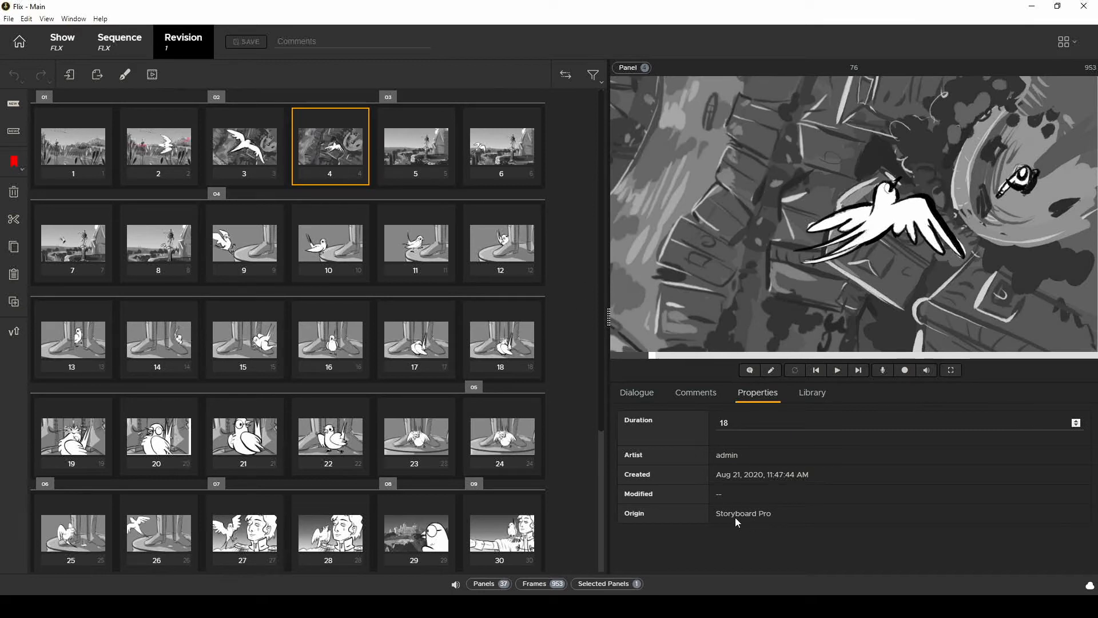
pyautogui.moveTo(663, 456)
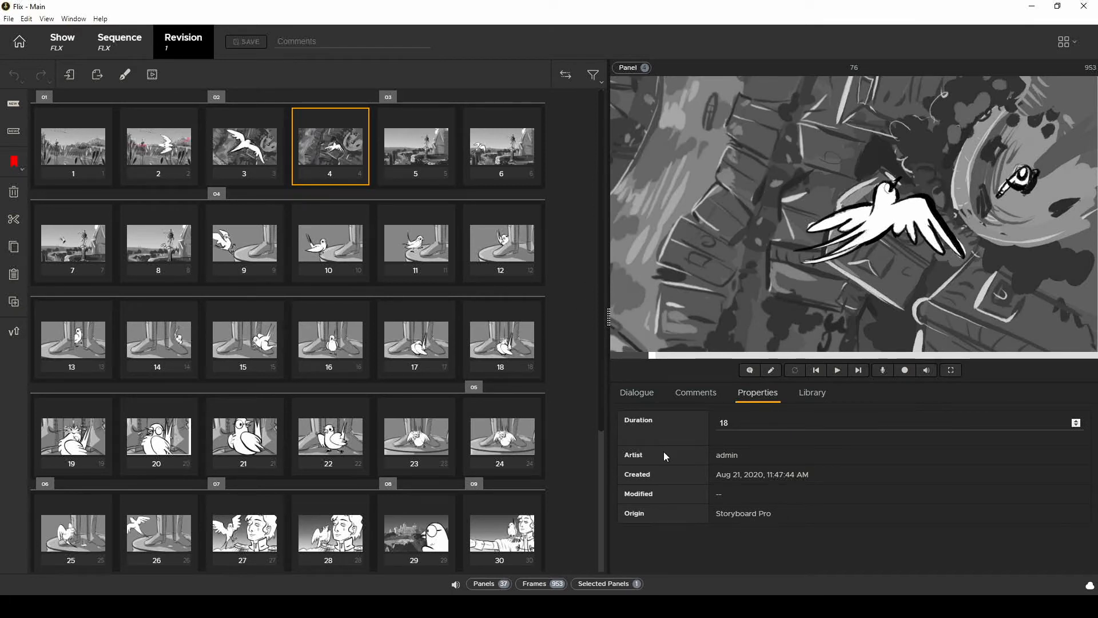
pyautogui.click(158, 145)
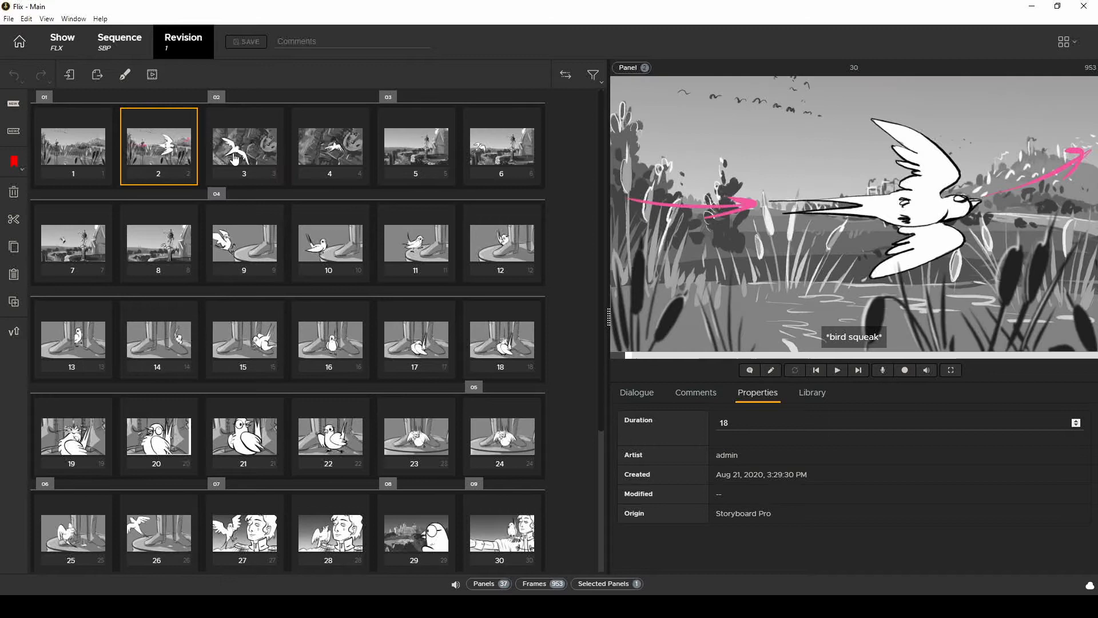
pyautogui.click(329, 145)
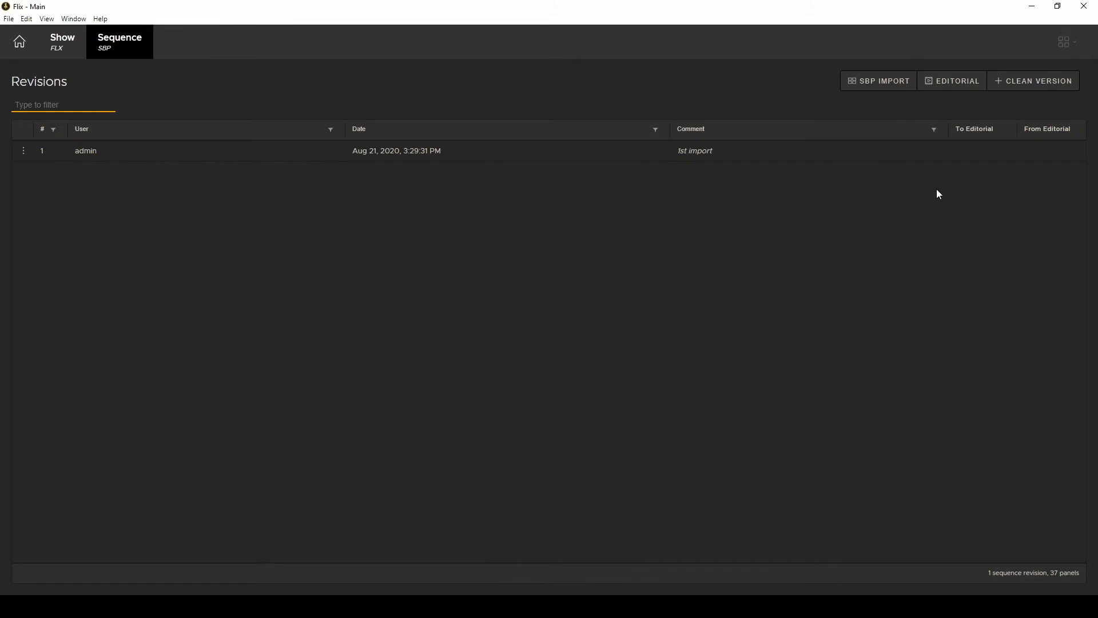
# - Re-import the storyboard project as a new revision commented 'Added new dialogue'
pyautogui.click(877, 80)
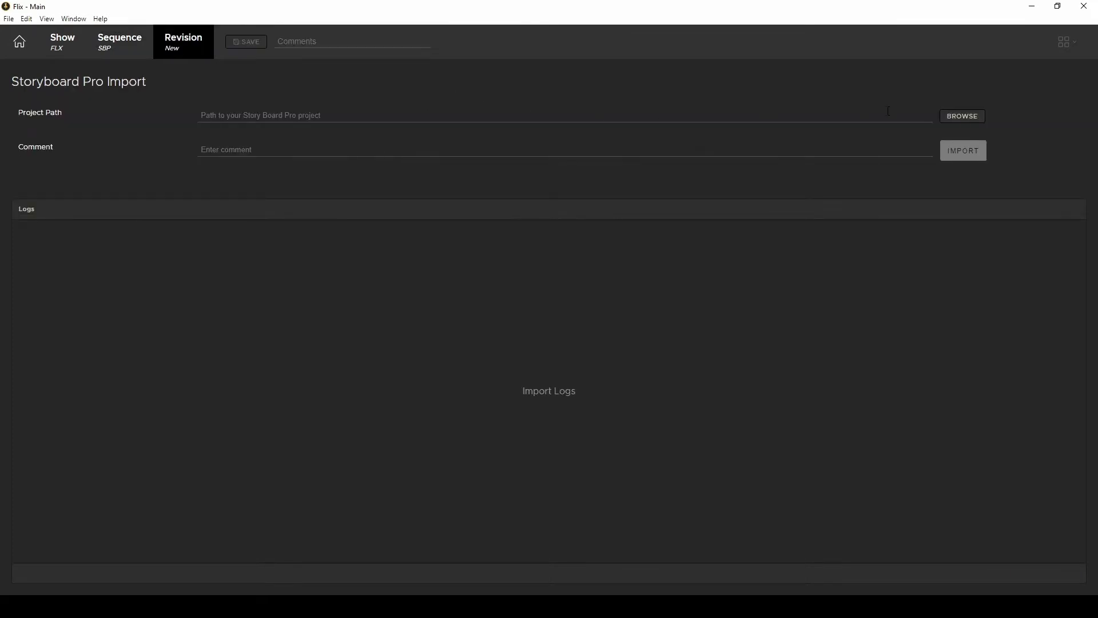
pyautogui.click(961, 116)
pyautogui.write('A')
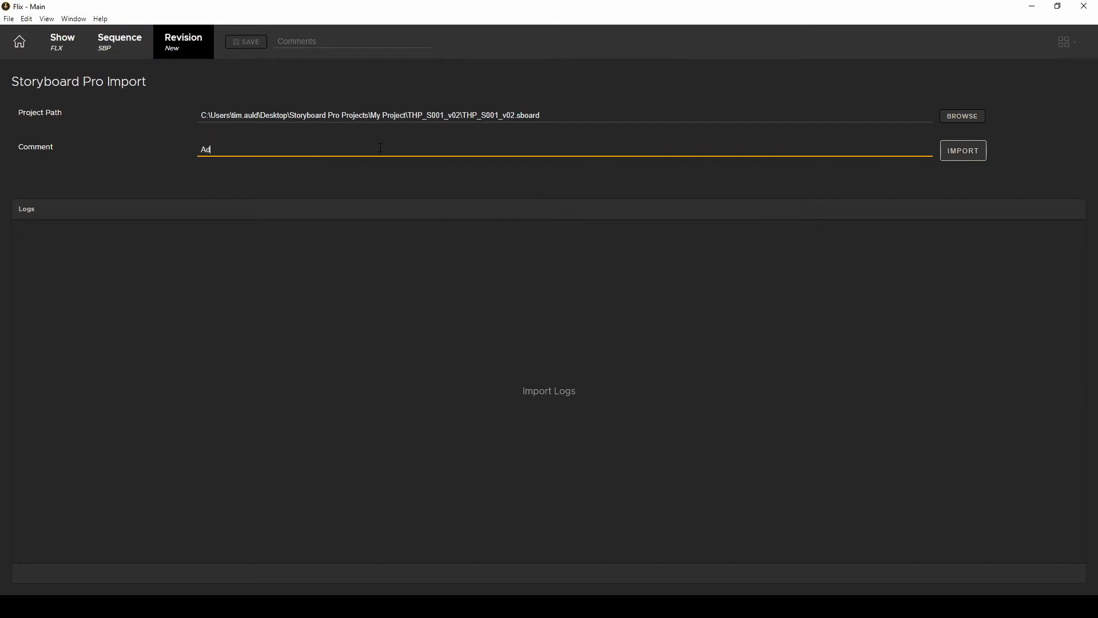
pyautogui.write('dded new dialogue')
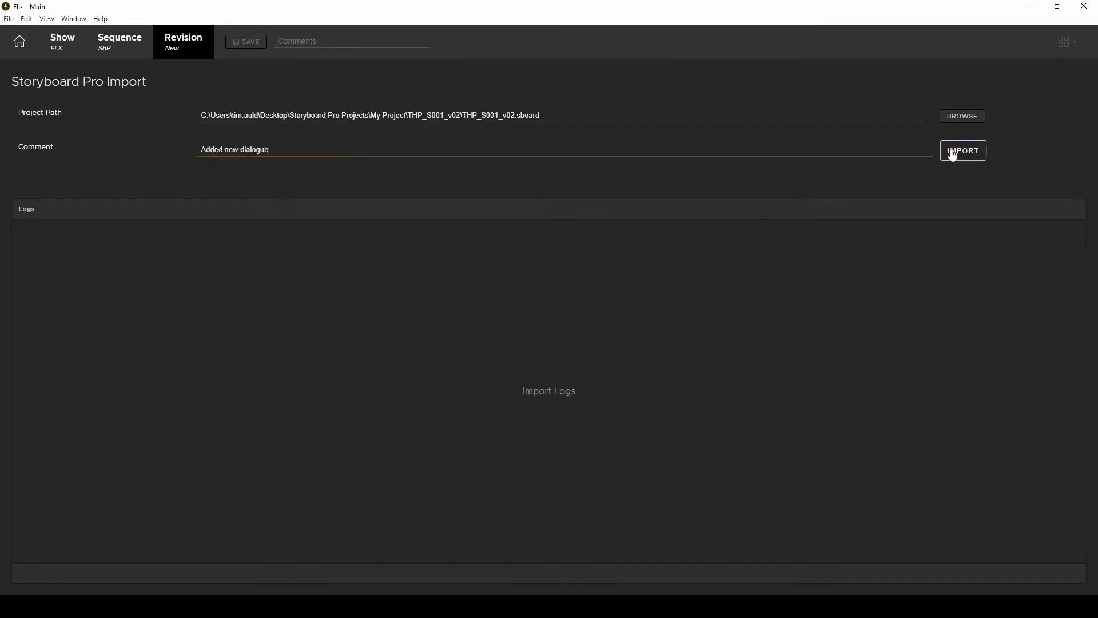
pyautogui.click(961, 150)
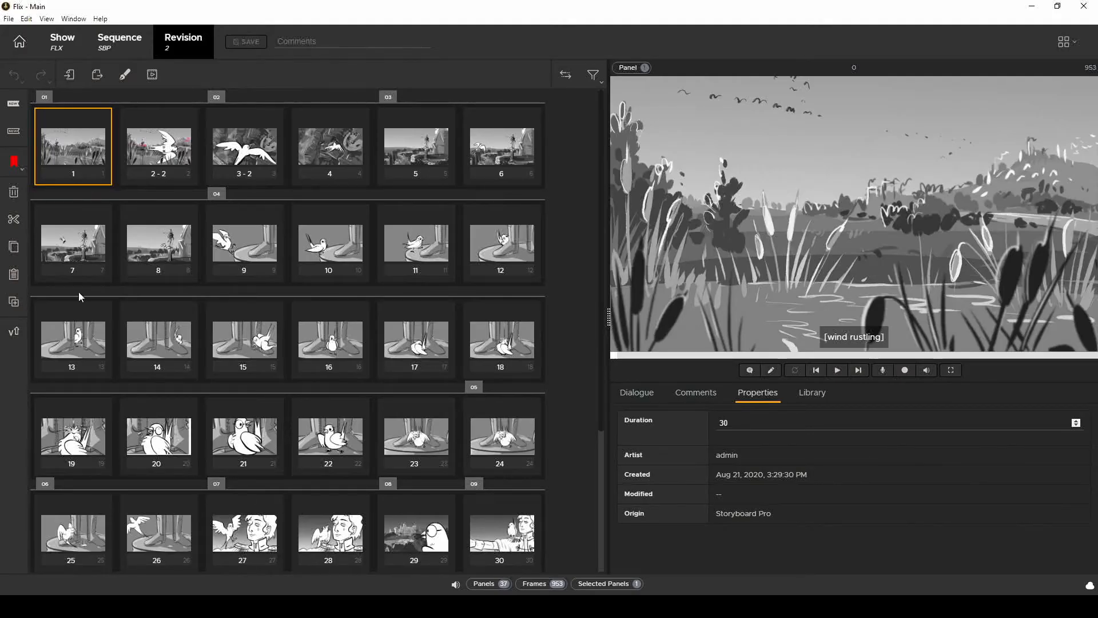
# - Review panel 10's dialogue history and restore the earlier 'Good morning!' line
pyautogui.click(330, 145)
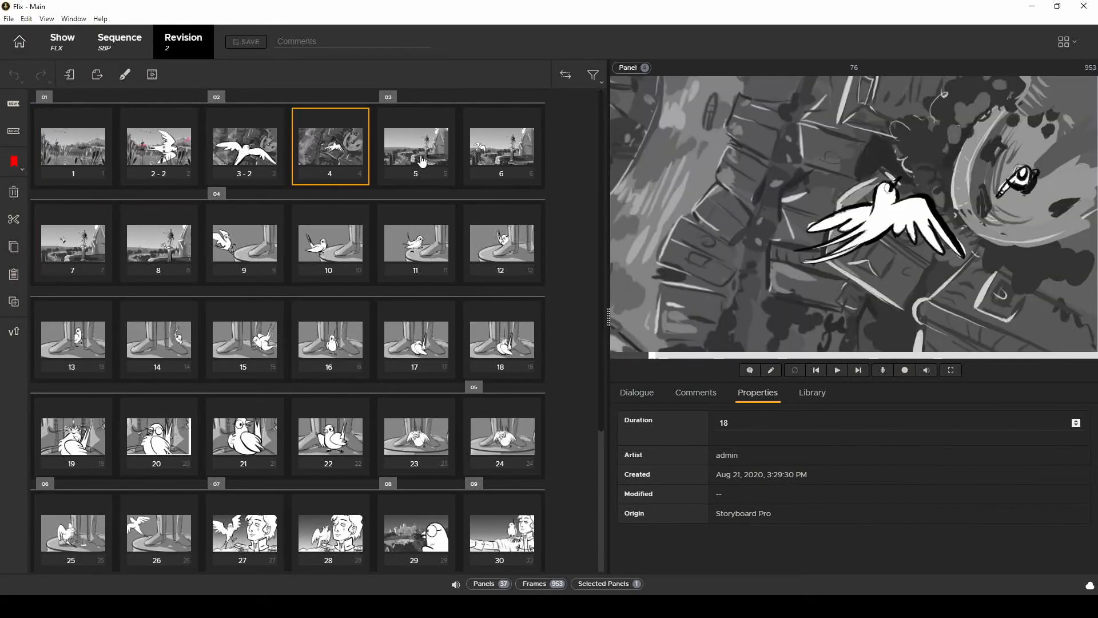
pyautogui.click(329, 242)
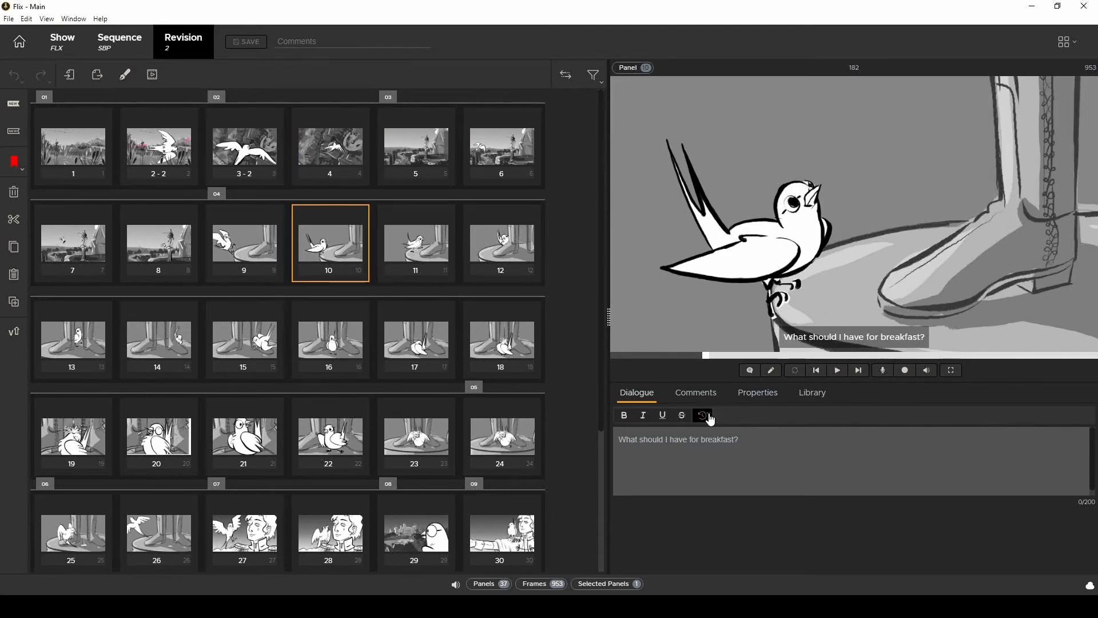
pyautogui.click(704, 414)
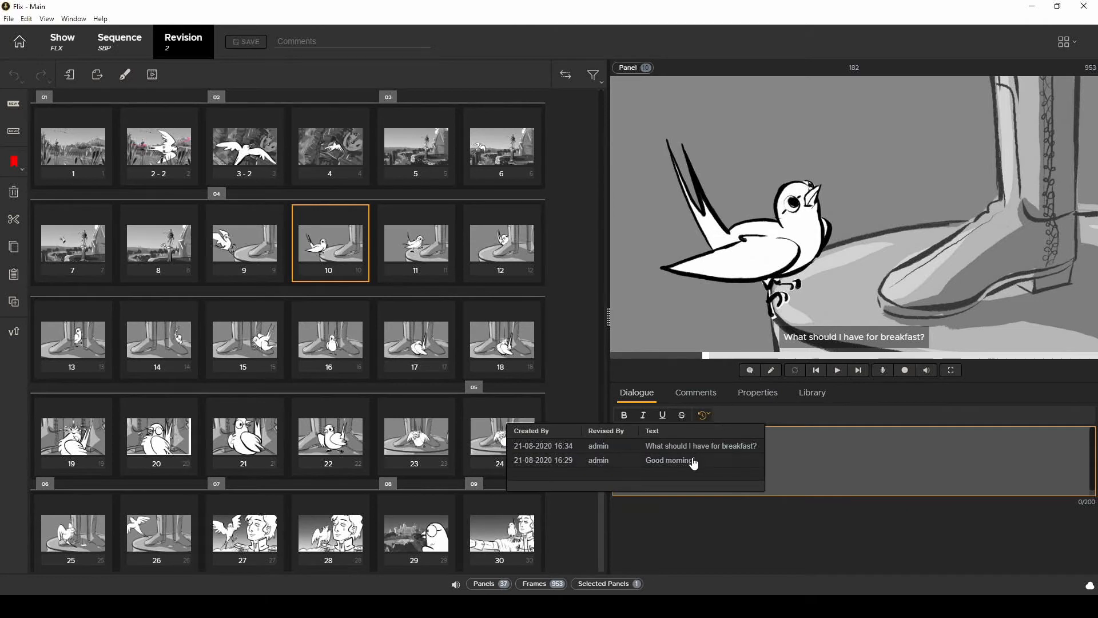
pyautogui.moveTo(698, 465)
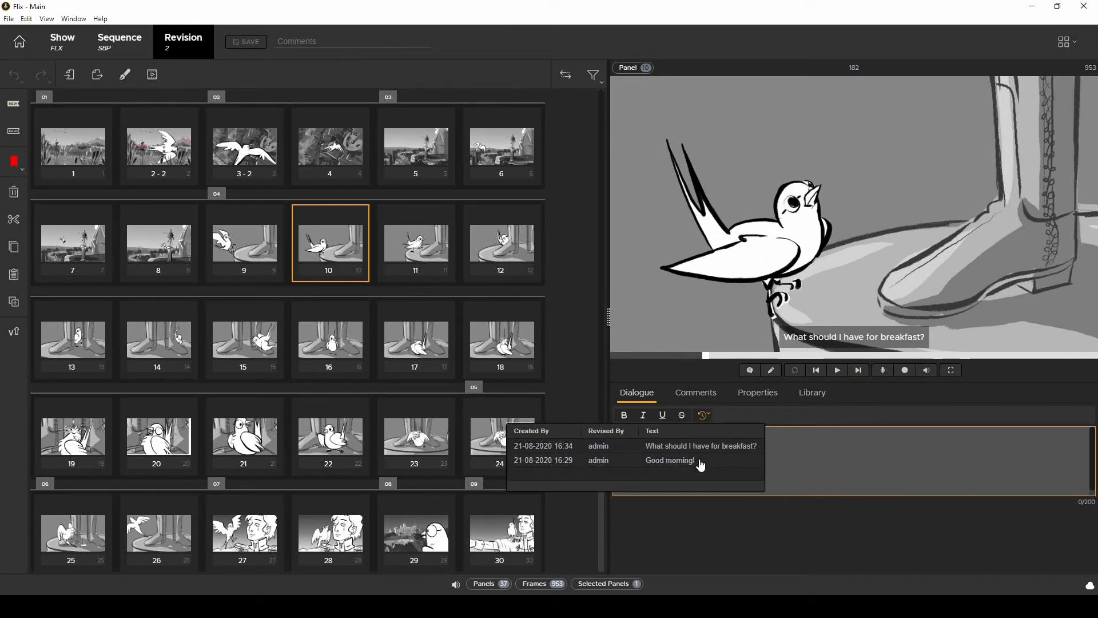
pyautogui.click(675, 460)
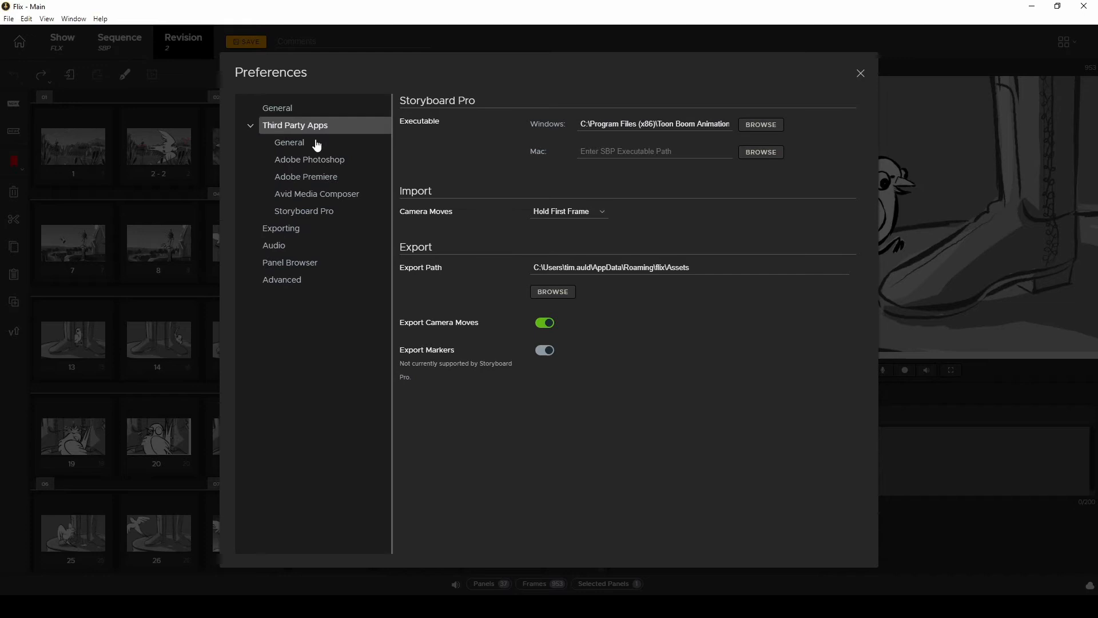
# - Set Storyboard Pro import Camera Moves to Render All Frames and close Preferences
pyautogui.click(304, 211)
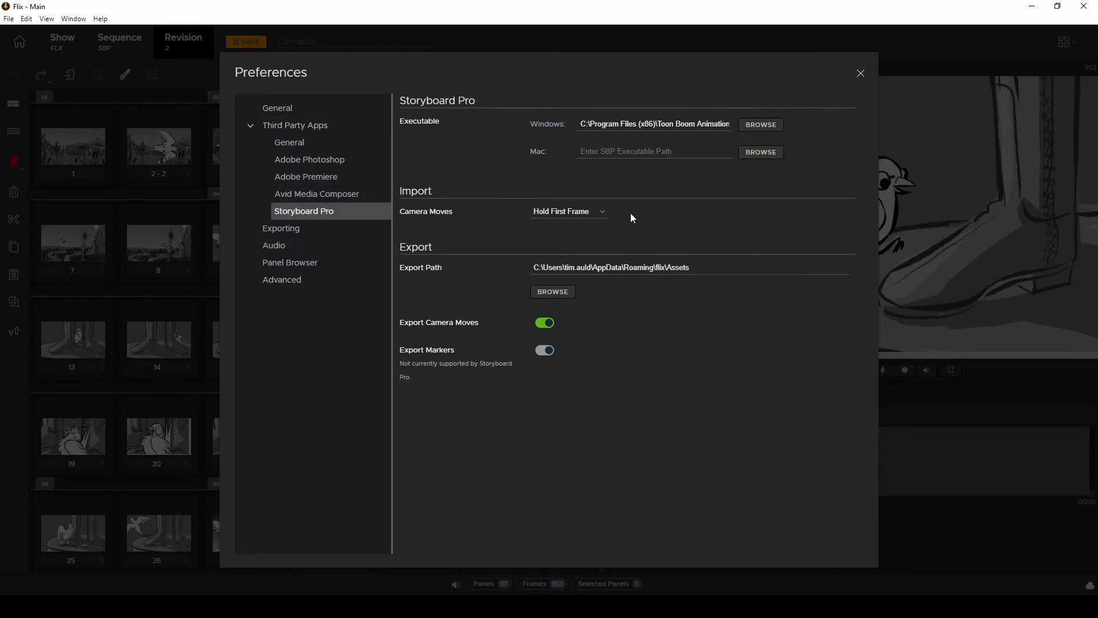
pyautogui.moveTo(561, 210)
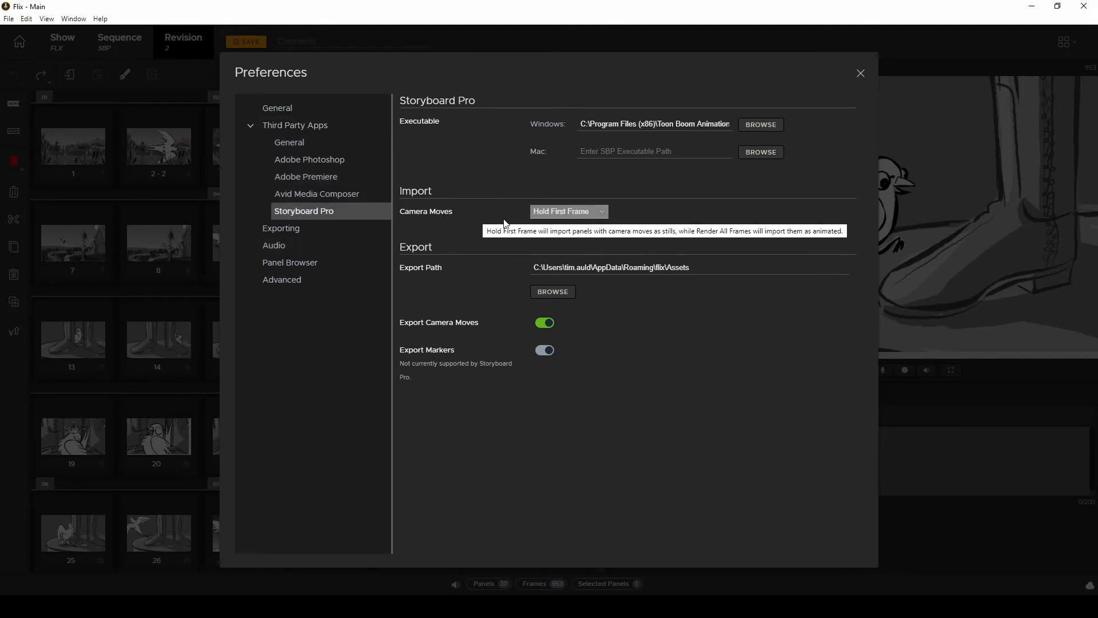
pyautogui.click(568, 211)
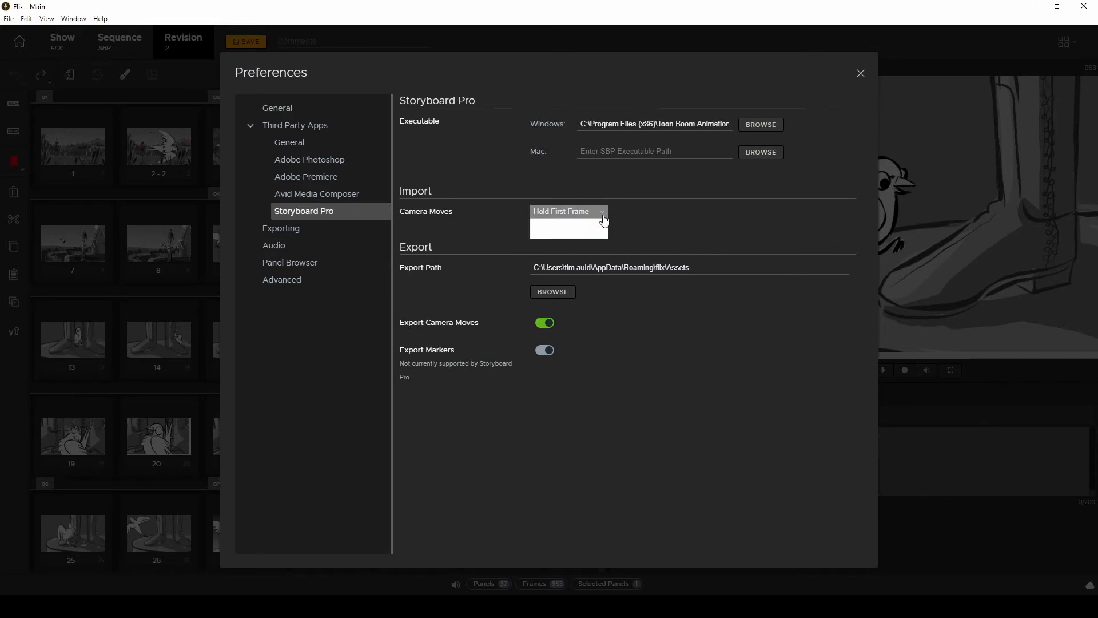
pyautogui.click(569, 229)
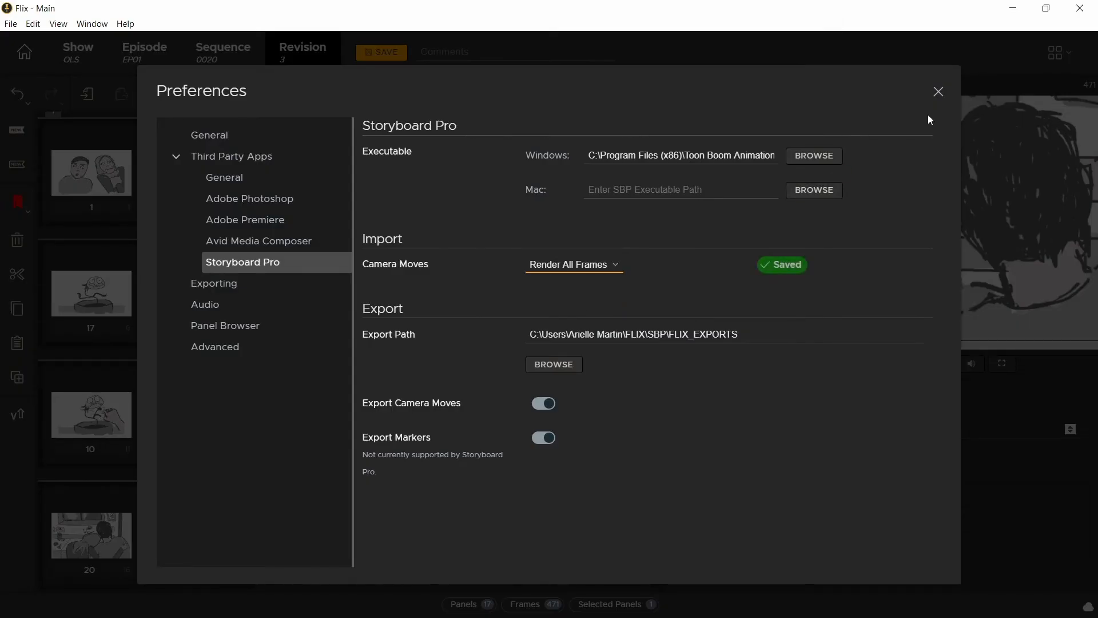
pyautogui.click(938, 91)
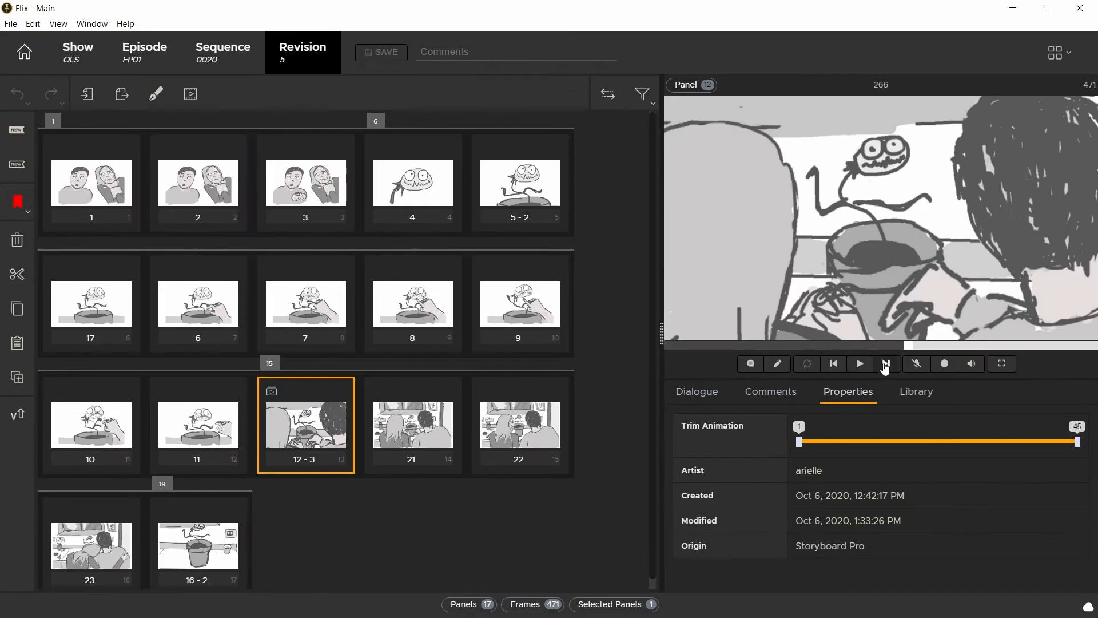
# - Play through the animated camera-move panel in the viewer
pyautogui.click(411, 423)
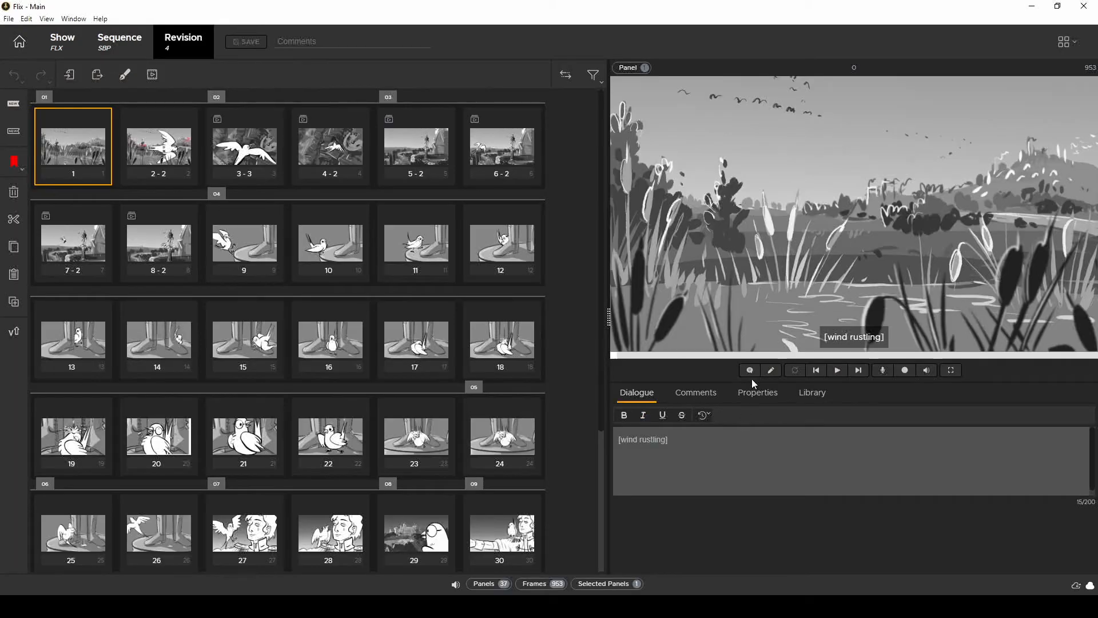
pyautogui.moveTo(731, 371)
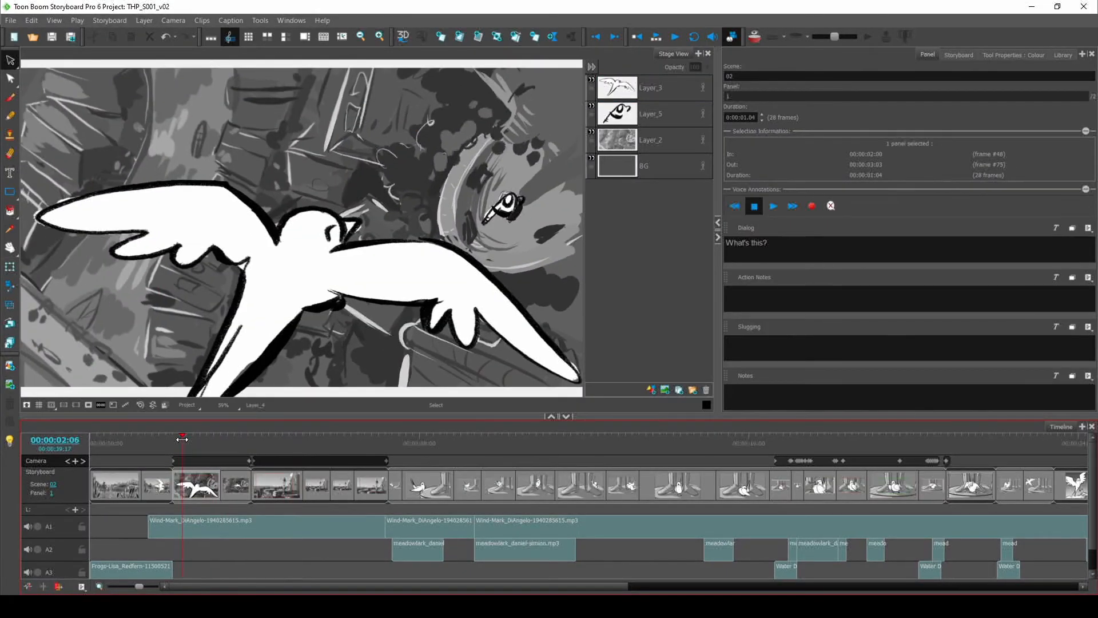
# - Label the new blank panel with the text NEW PANEL at its centre
pyautogui.click(189, 485)
pyautogui.write('NEW')
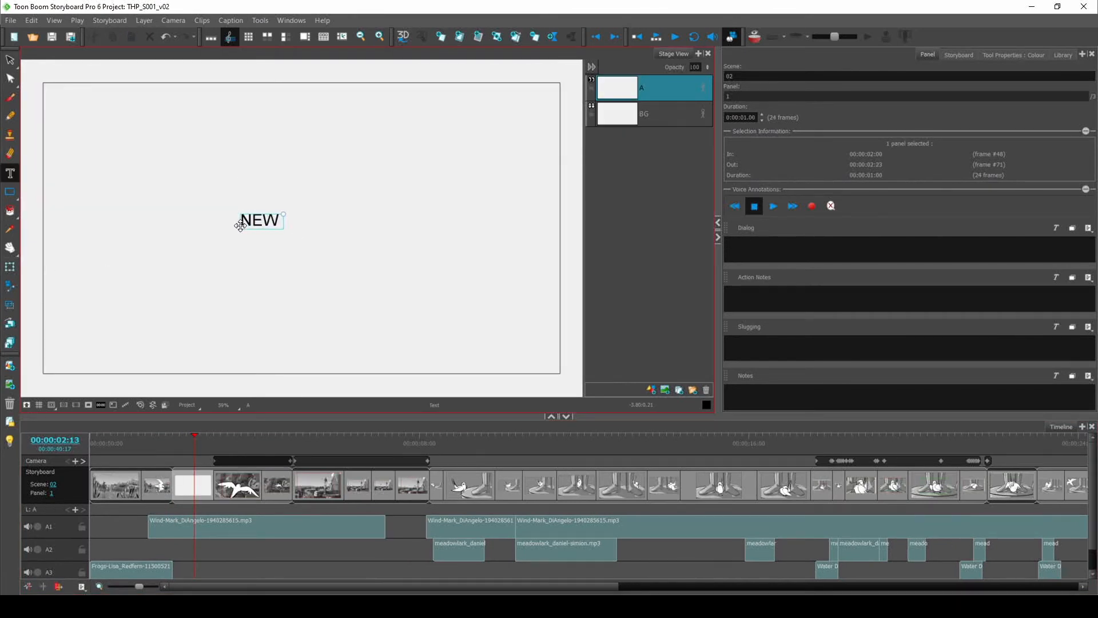
pyautogui.write('PANEL')
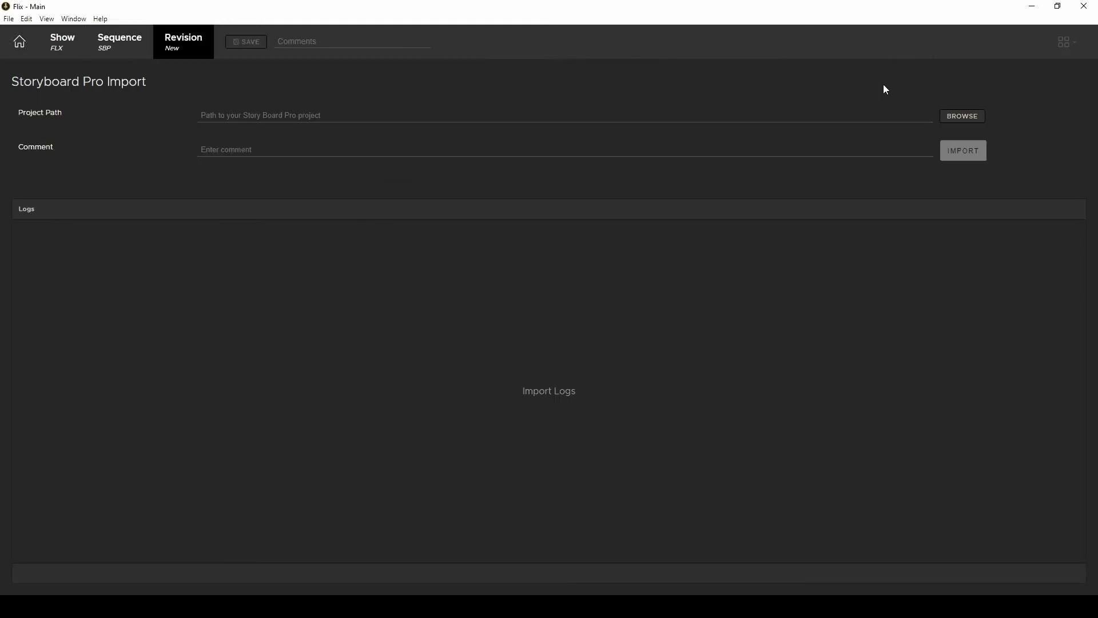
# - Open the newest sequence revision and preview panel 2-2 and the new panel after it
pyautogui.click(119, 42)
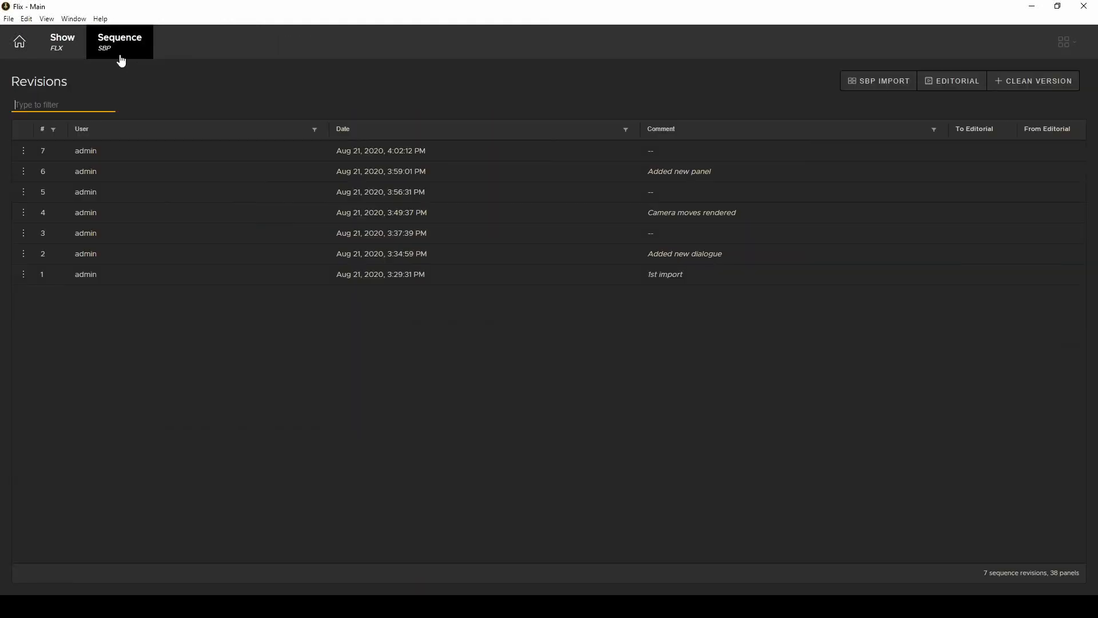
pyautogui.doubleClick(381, 149)
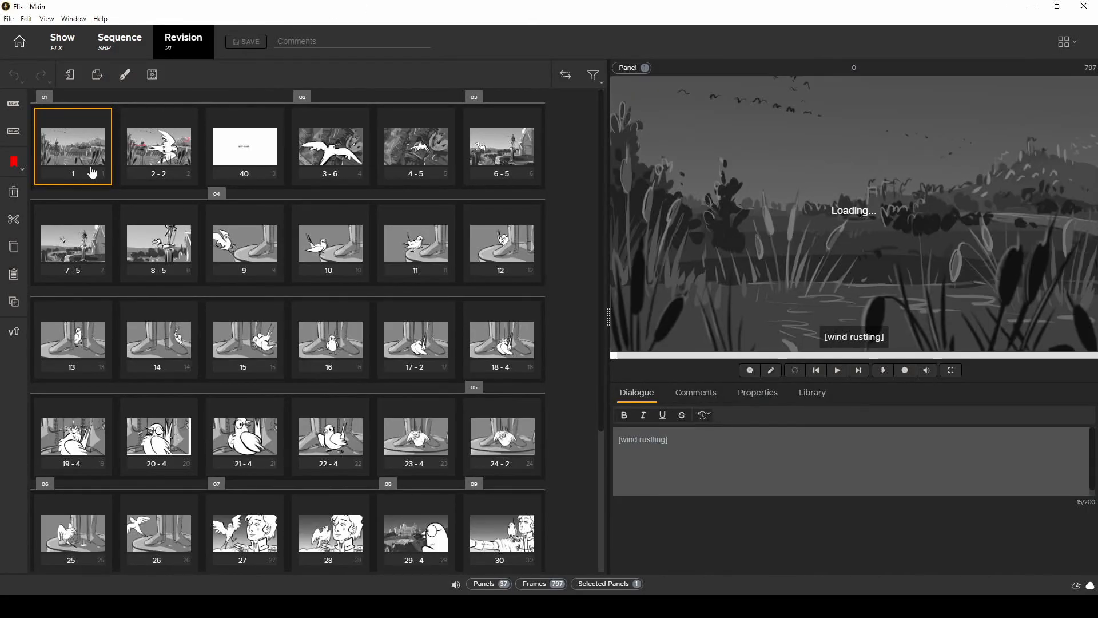
pyautogui.click(158, 145)
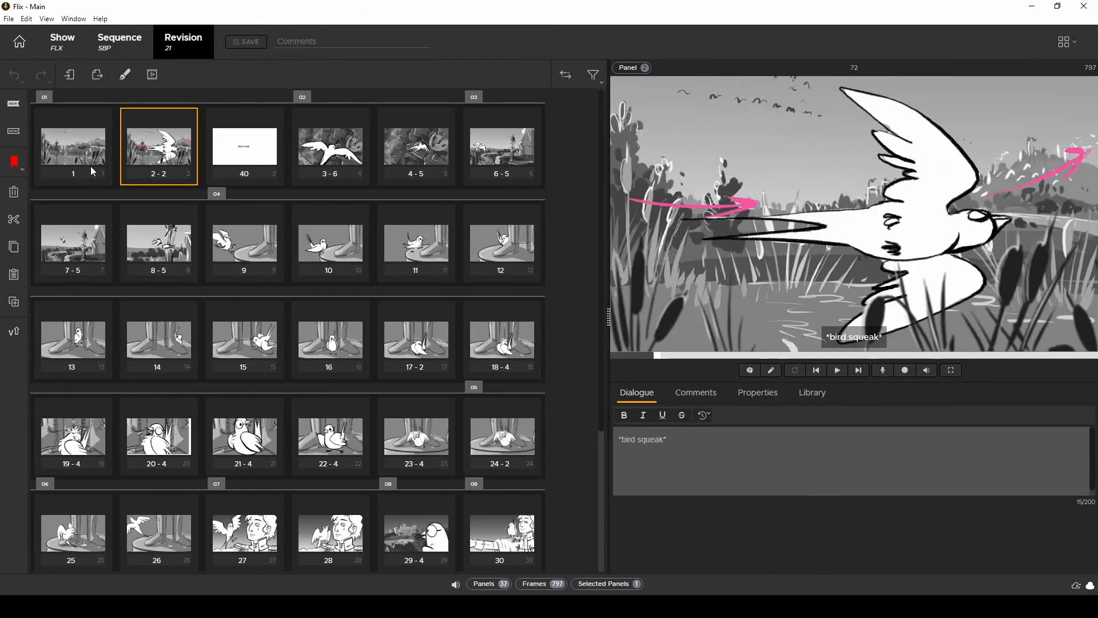
pyautogui.click(245, 145)
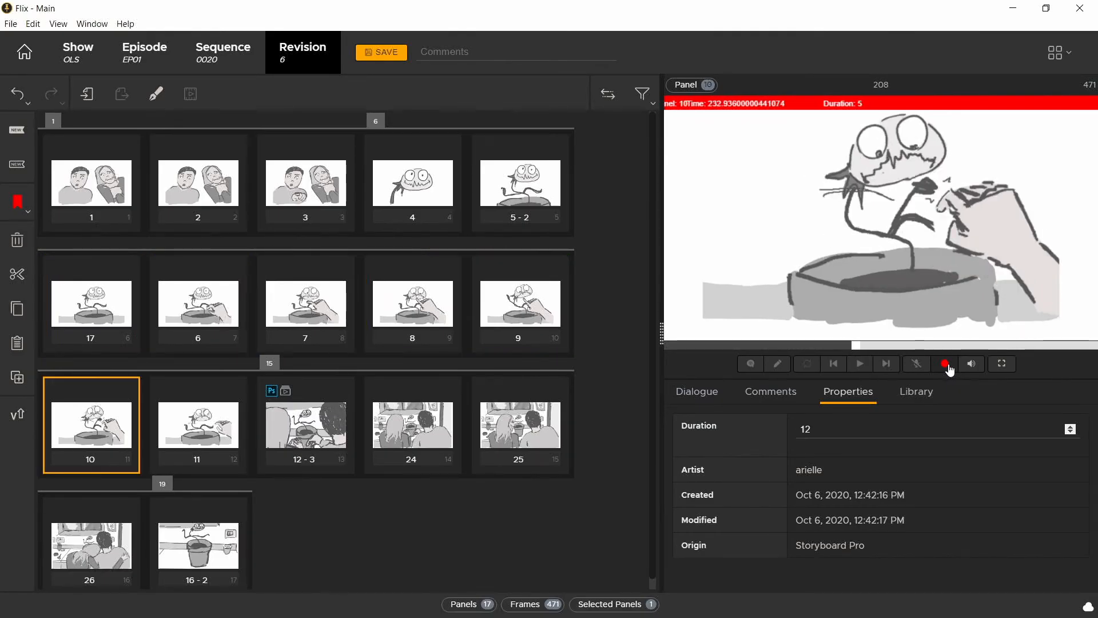
# - Stop the retiming recording and set the Third Party Apps sketching tool to Storyboard Pro
pyautogui.click(198, 423)
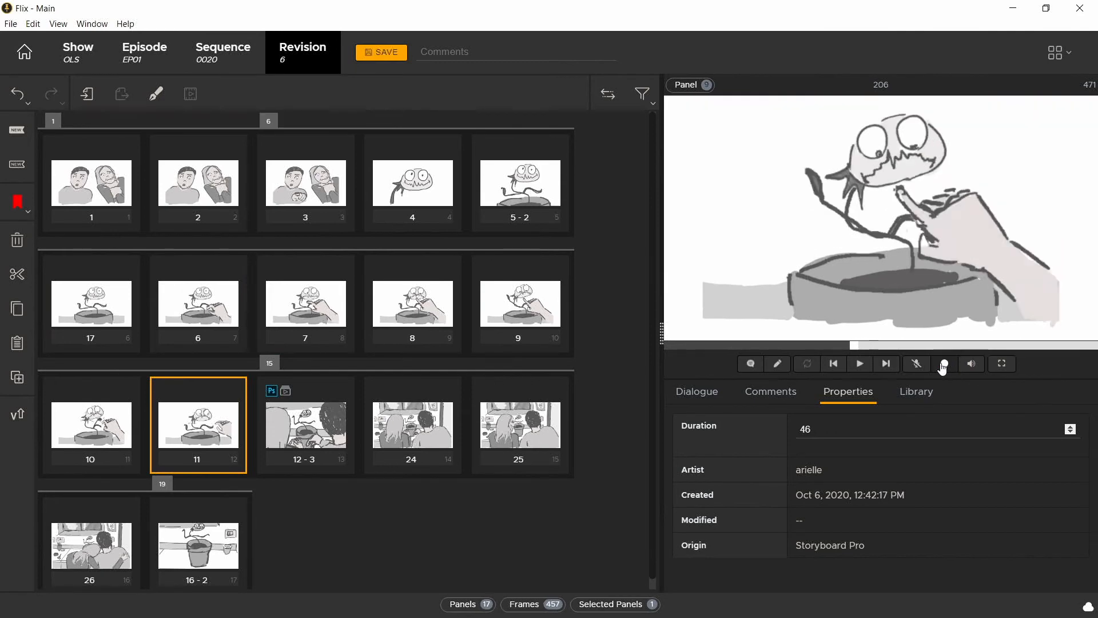
pyautogui.click(90, 181)
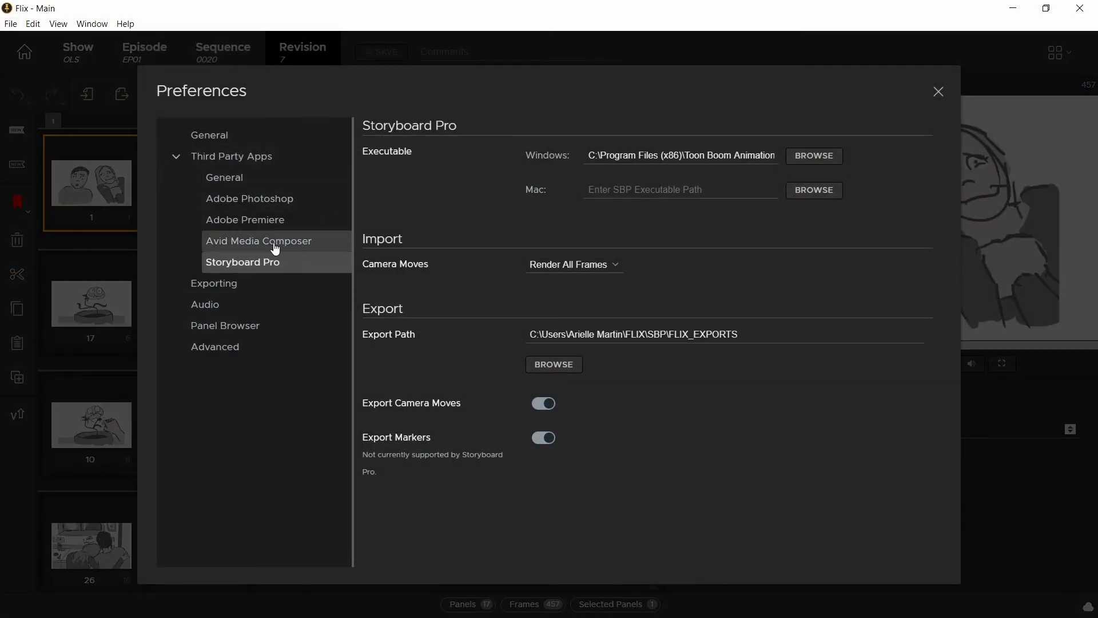
pyautogui.click(225, 177)
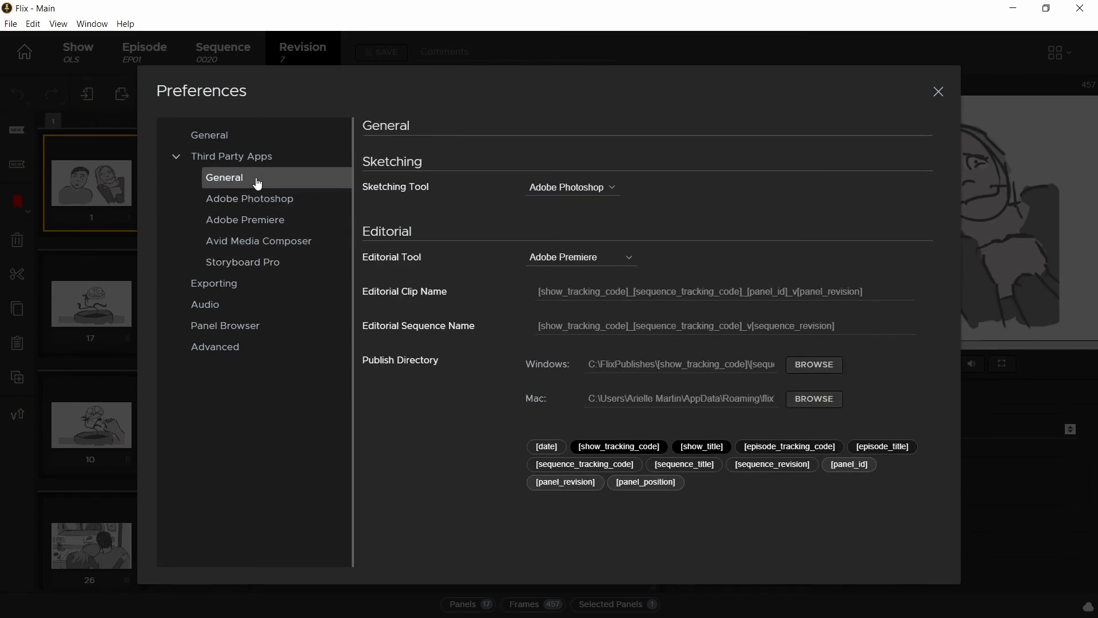
pyautogui.click(571, 187)
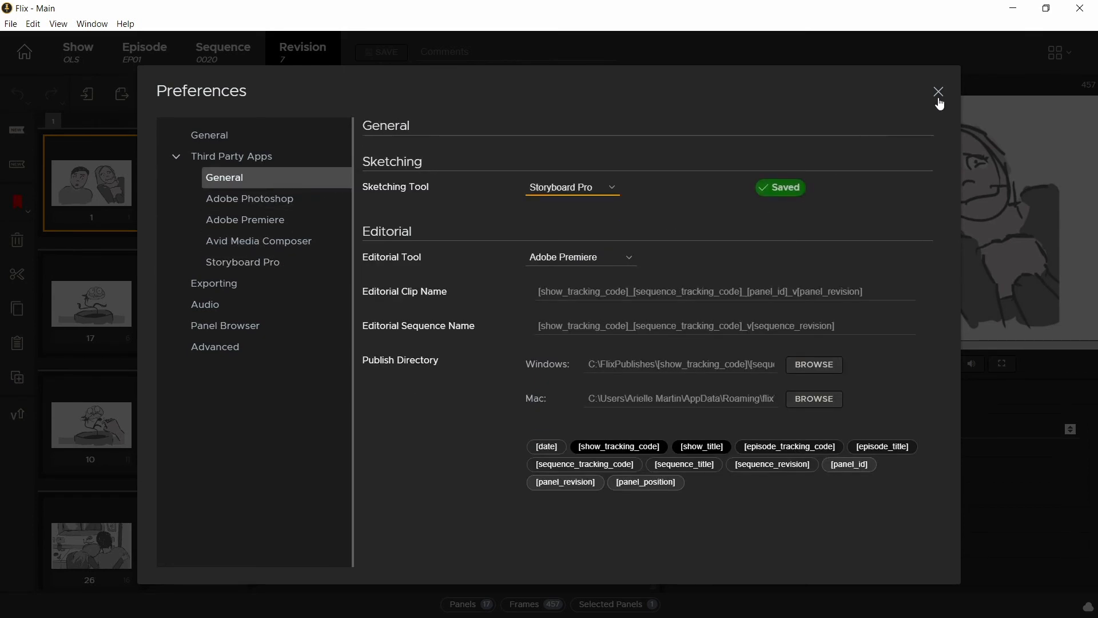
pyautogui.click(937, 91)
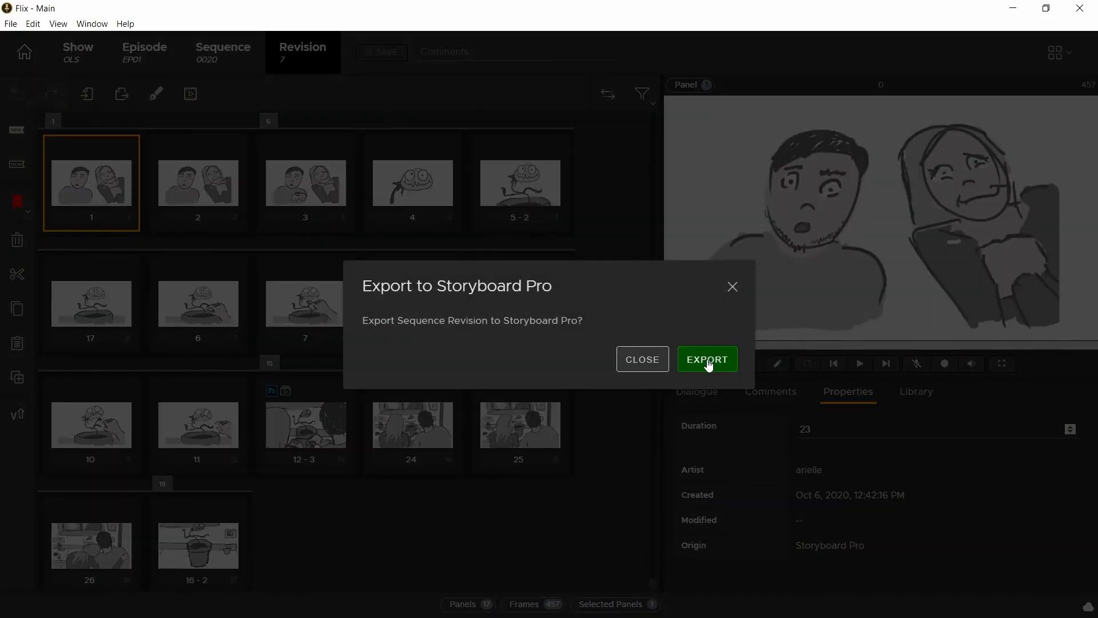
pyautogui.click(706, 358)
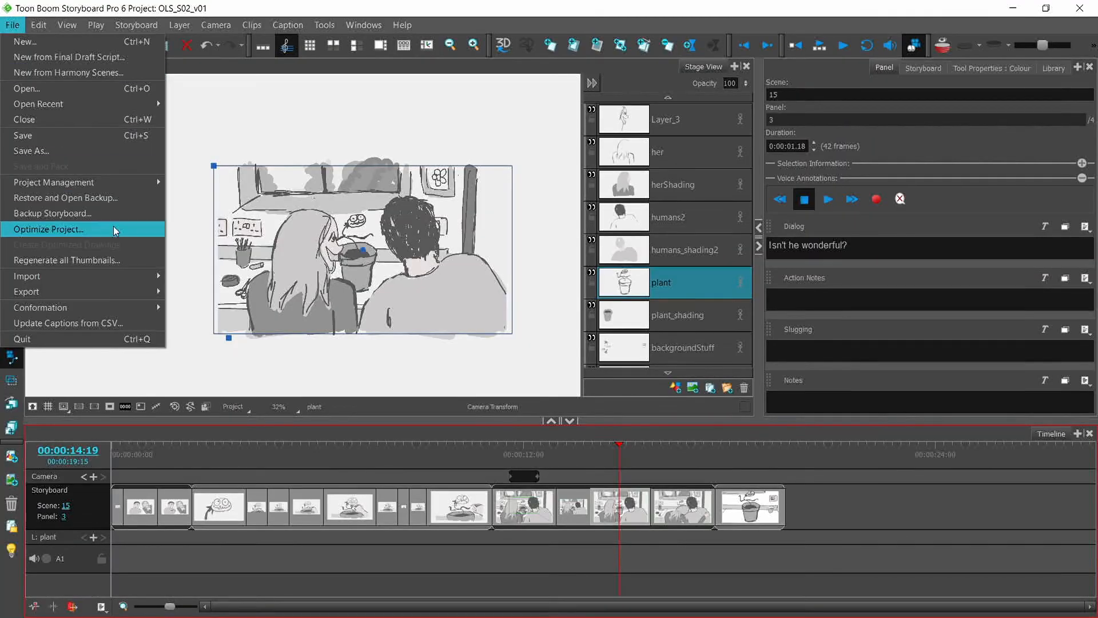
pyautogui.moveTo(41, 306)
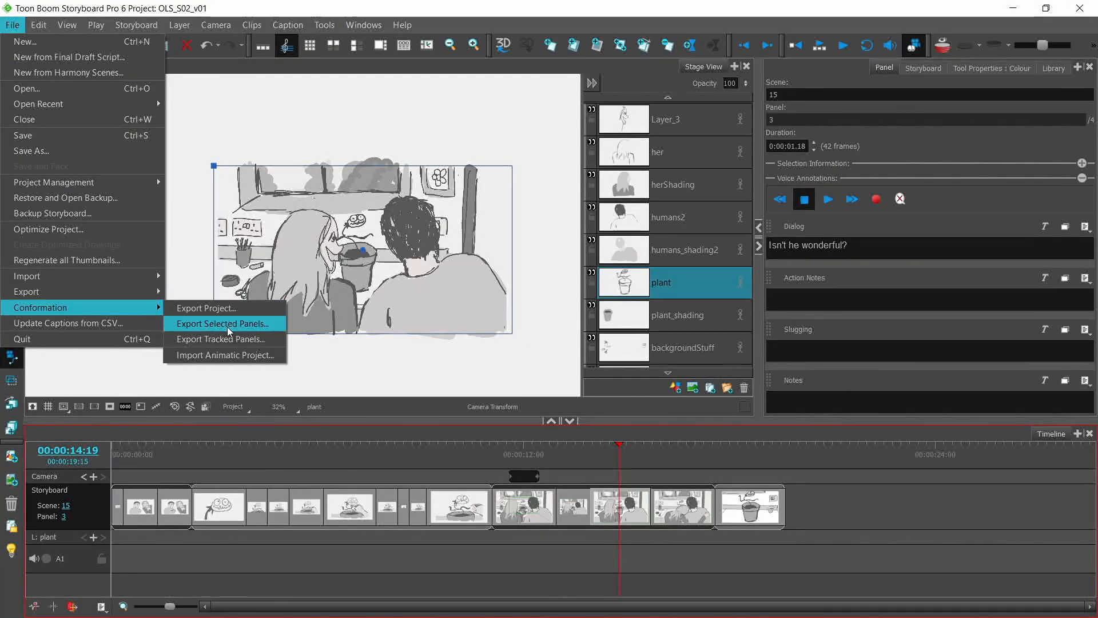
# - Import animatic project OLS_0020_v7.xml from the FLIX_EXPORTS folder with Process Audio unchecked
pyautogui.click(223, 355)
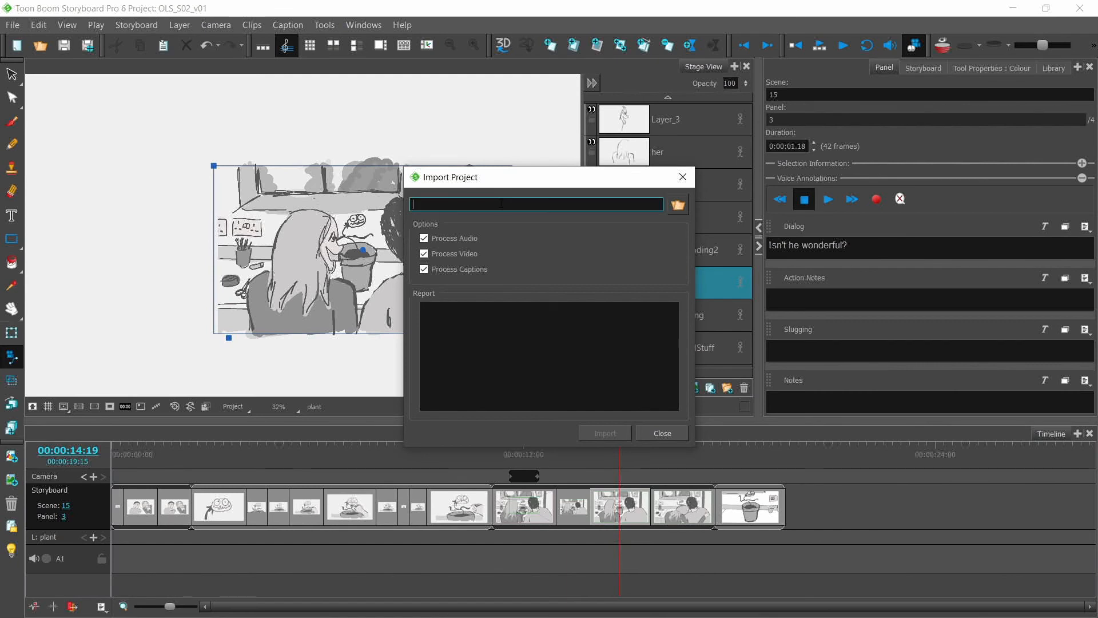
pyautogui.write('C:\\Users\\Arielle Martin\\FLIX\\SBP\\FLIX_EXPORTS\\OLS_0020_v7.xml')
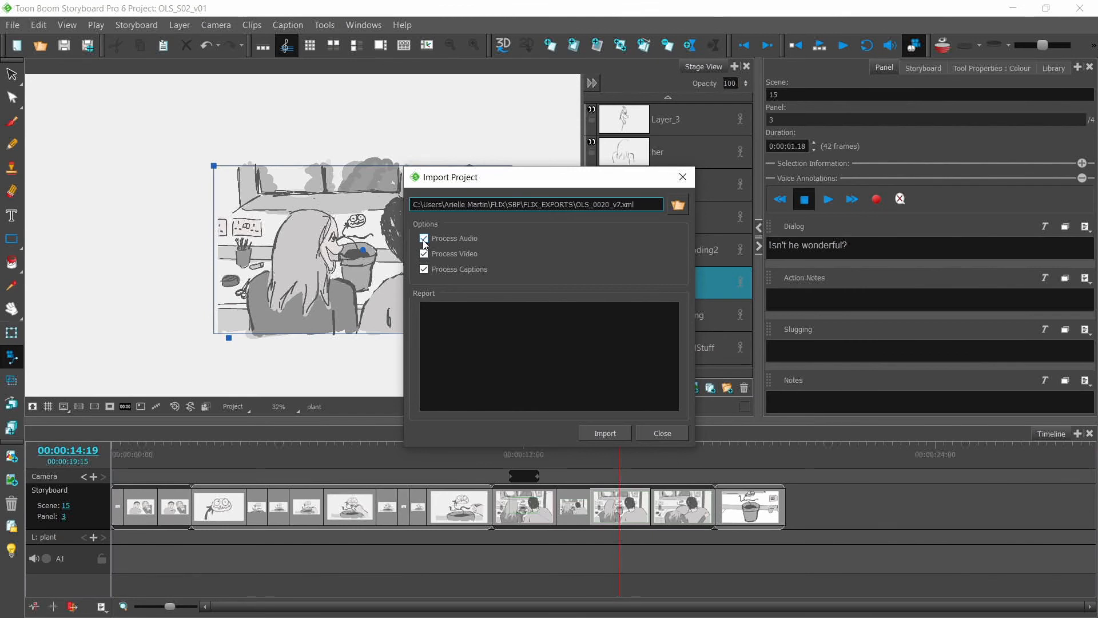
pyautogui.click(423, 238)
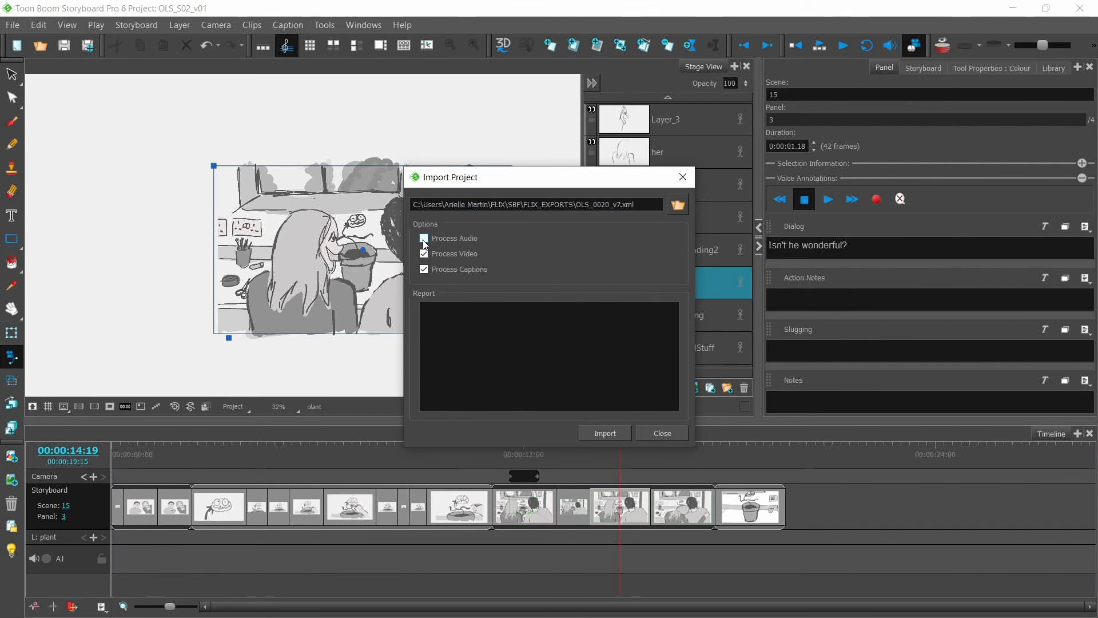
pyautogui.click(423, 238)
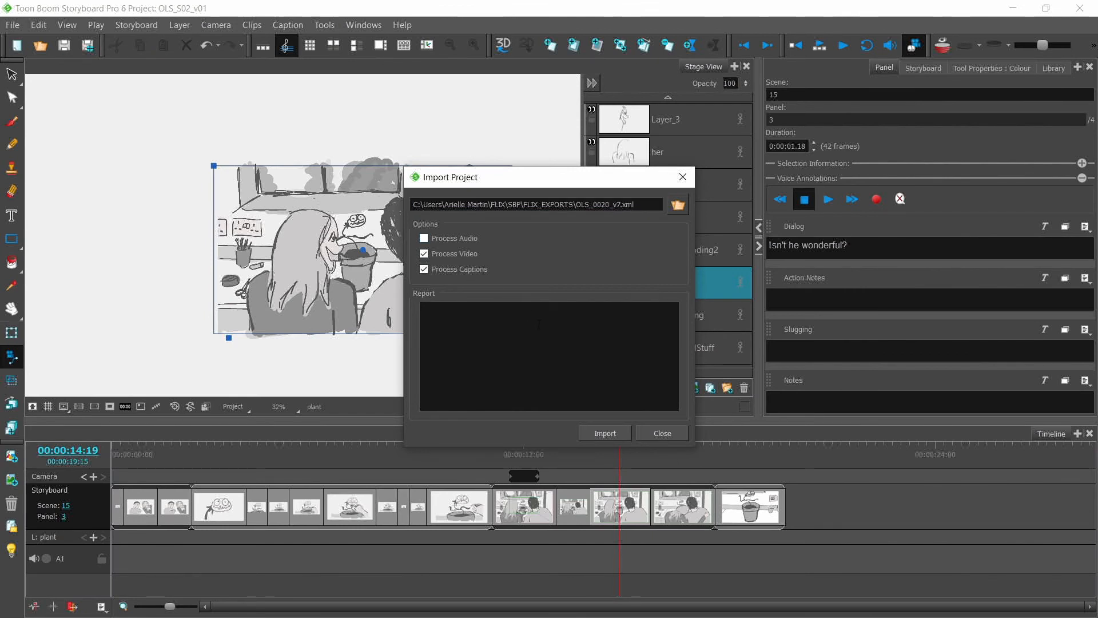
# - Run the import and accept the sequence name mismatch warning so the timeline conforms
pyautogui.click(603, 433)
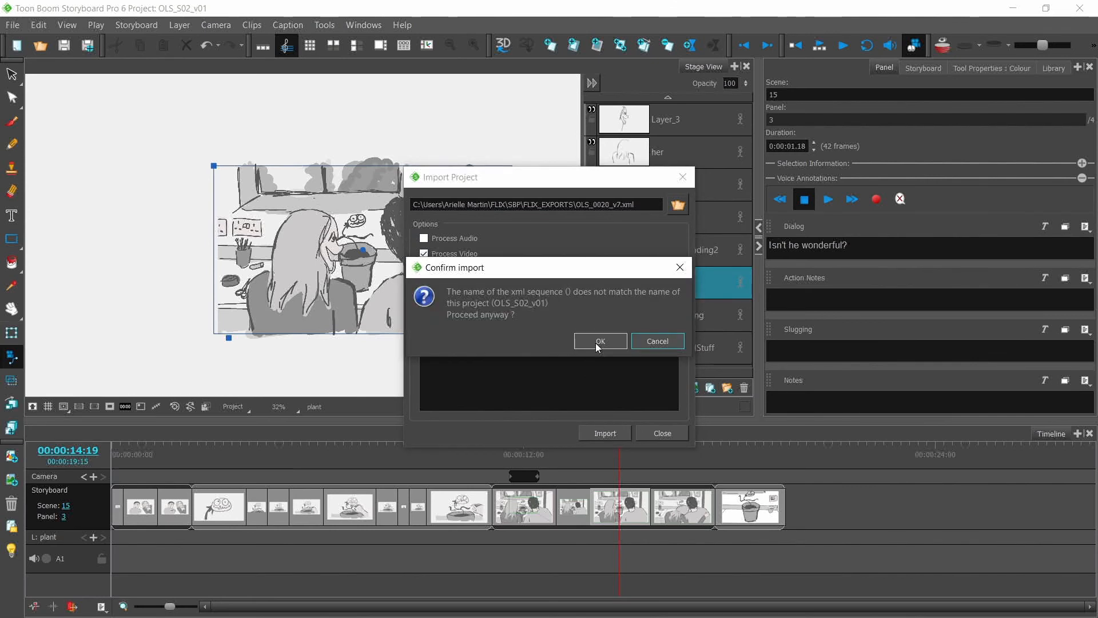
pyautogui.click(598, 341)
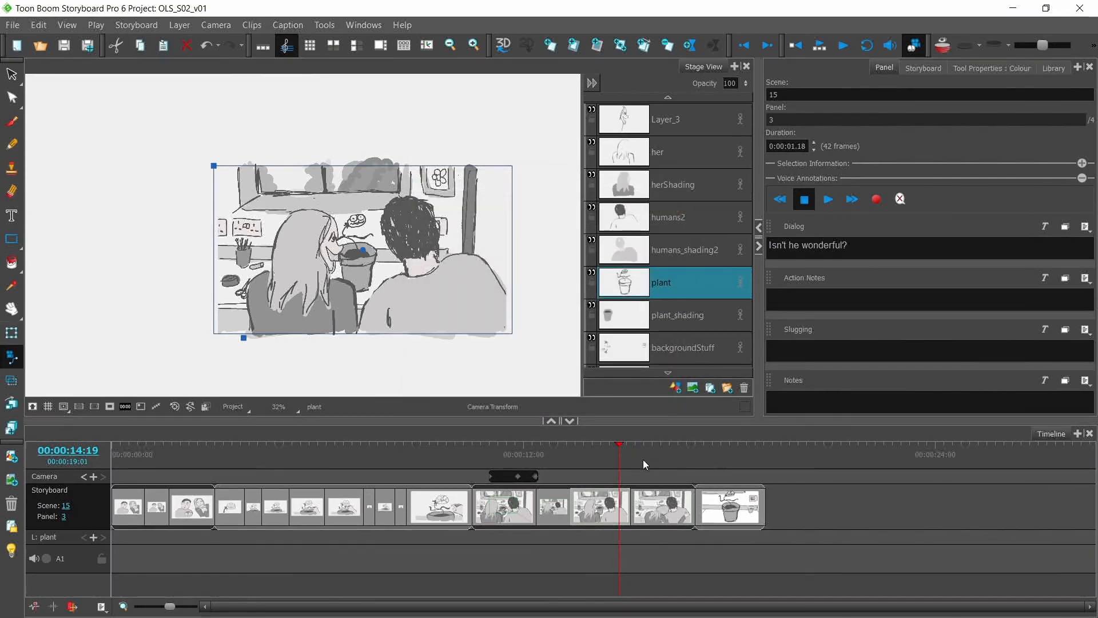
pyautogui.click(653, 446)
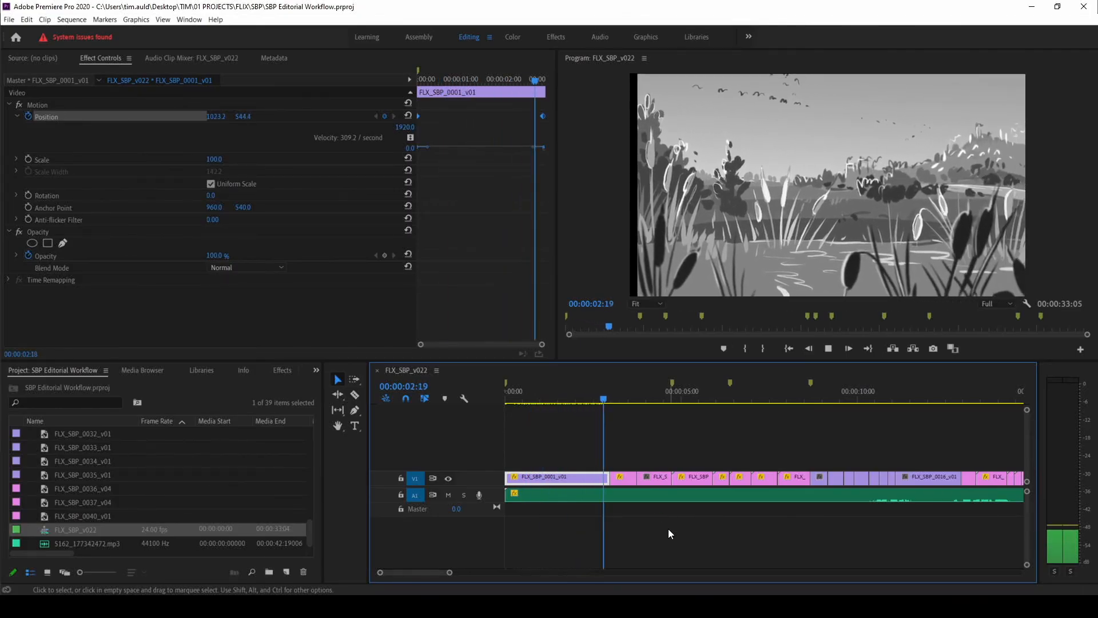
pyautogui.click(638, 398)
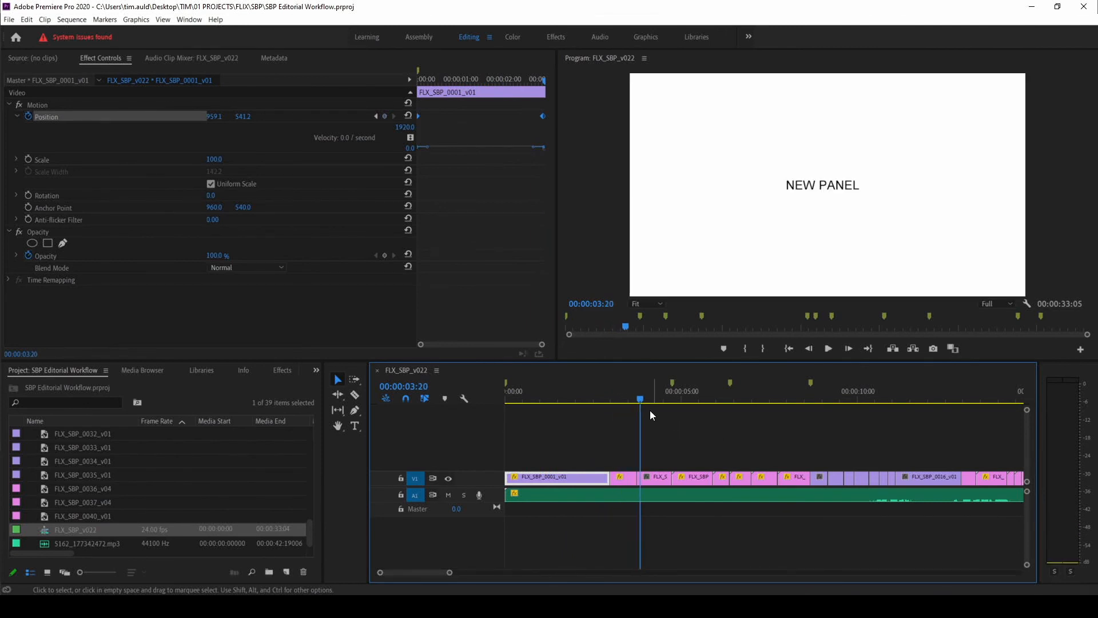
pyautogui.click(563, 400)
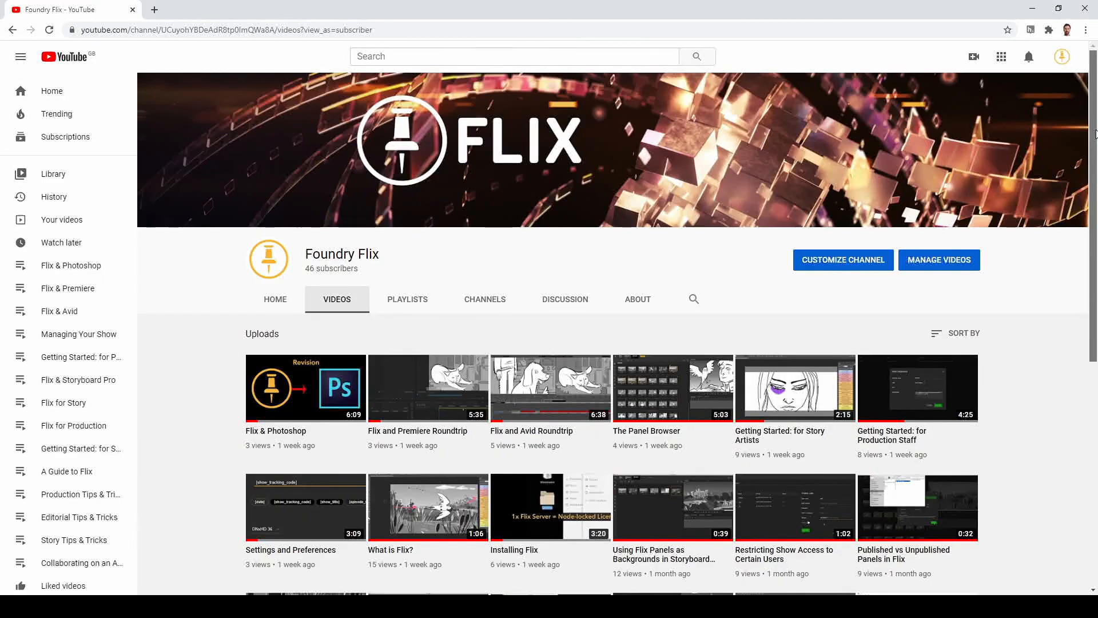
# - Scroll down the Foundry Flix uploads to older tutorials like Recording a Pitch in Flix
pyautogui.scroll(-3)
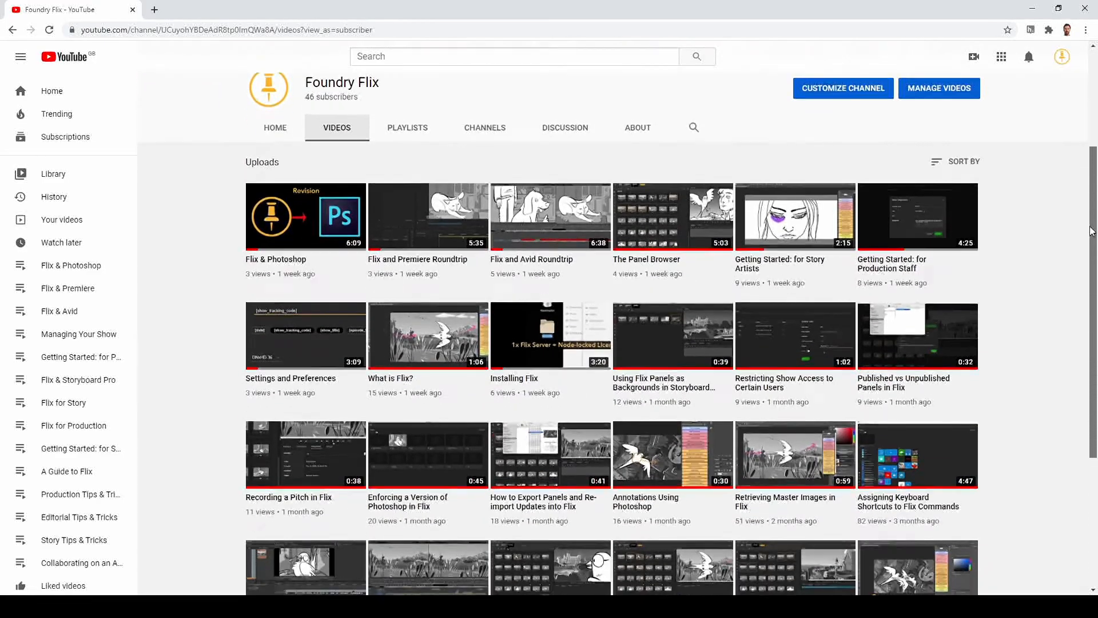